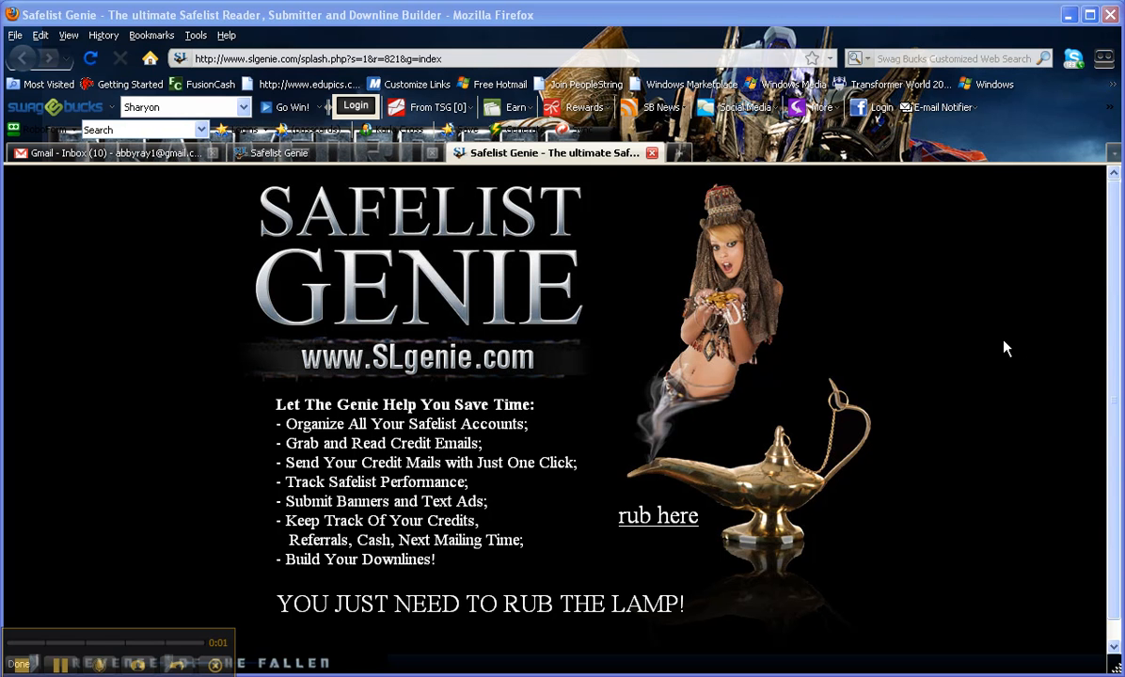
mouse_move(947, 284)
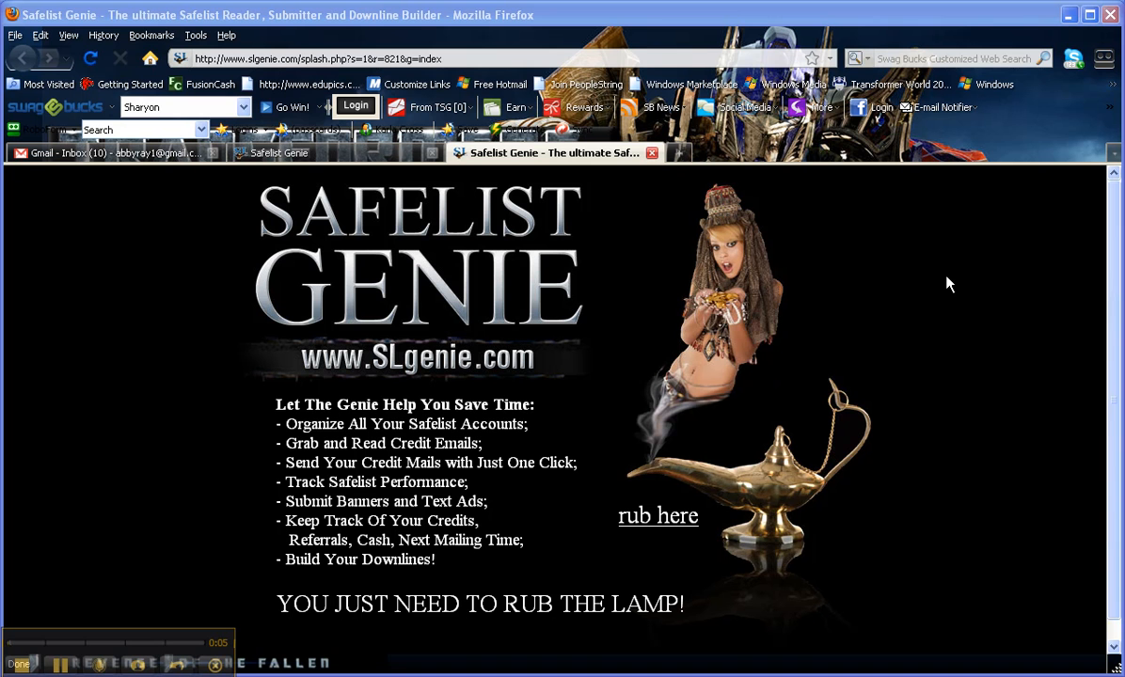
mouse_move(738, 311)
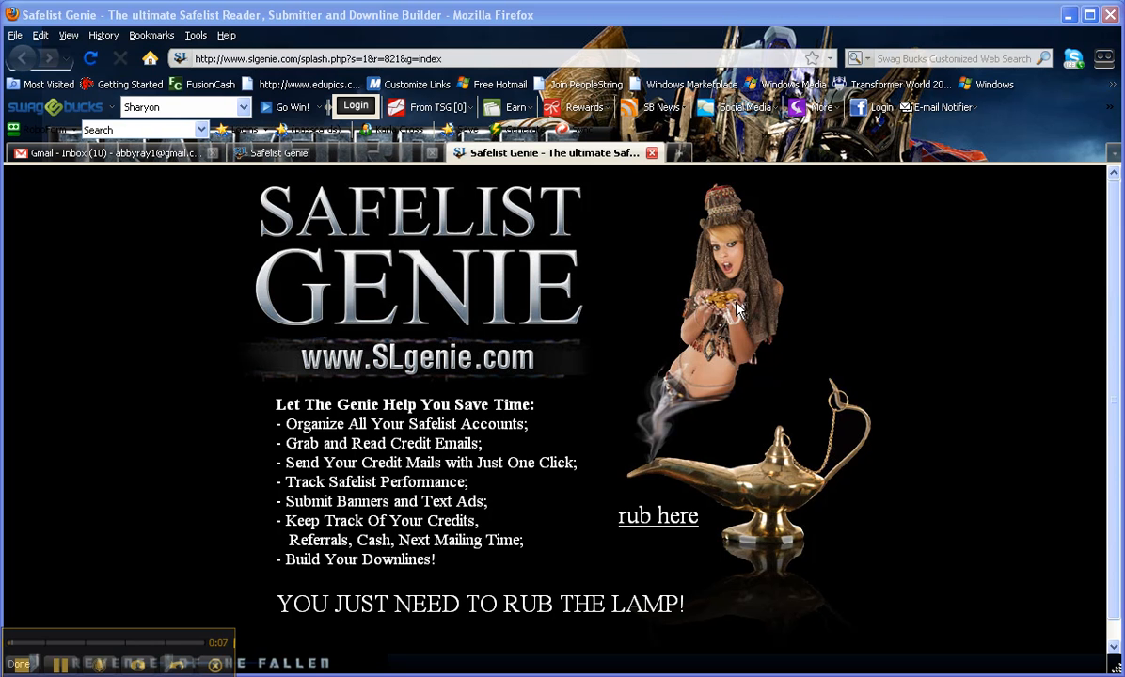
mouse_move(583, 537)
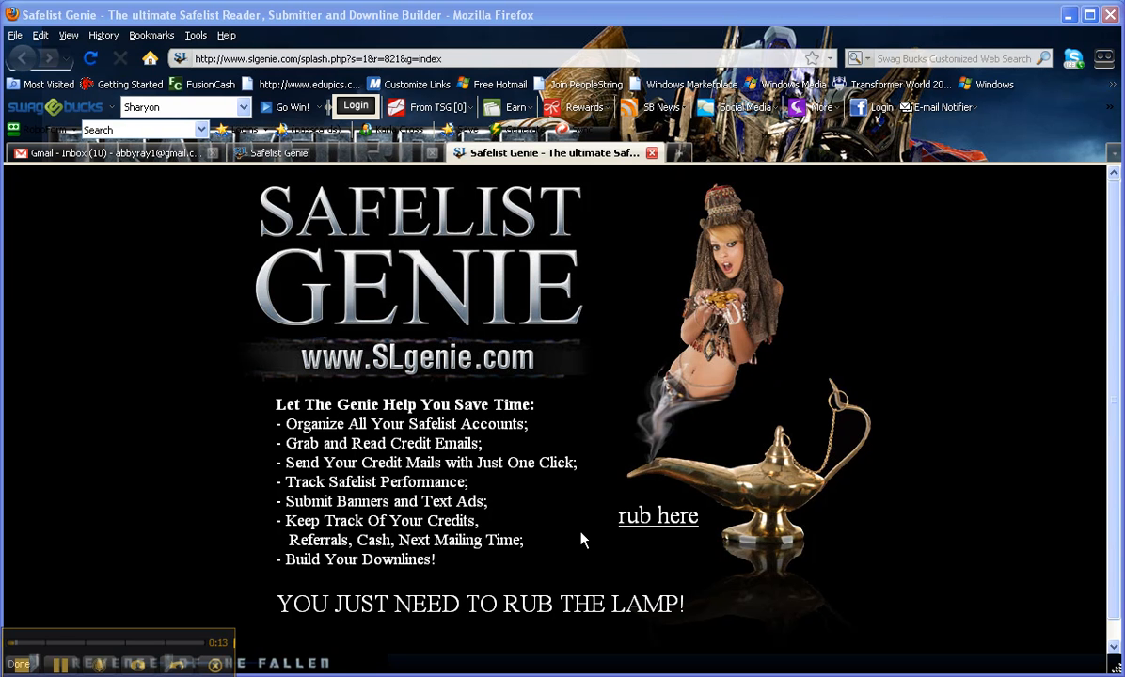
mouse_move(613, 436)
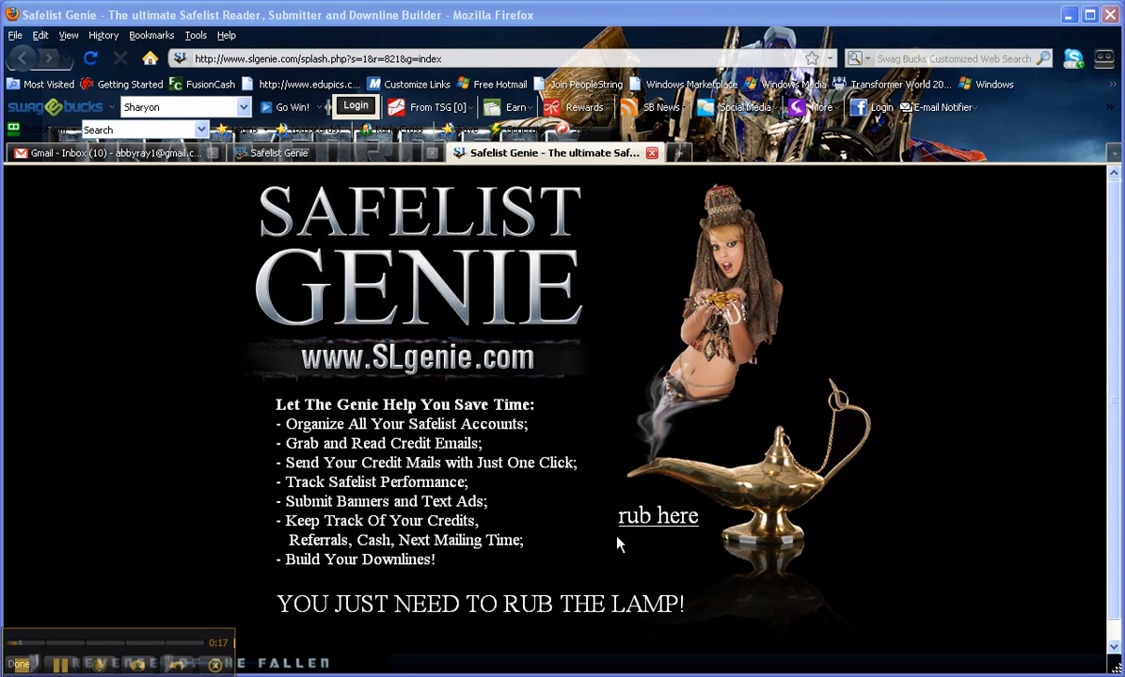
mouse_move(605, 543)
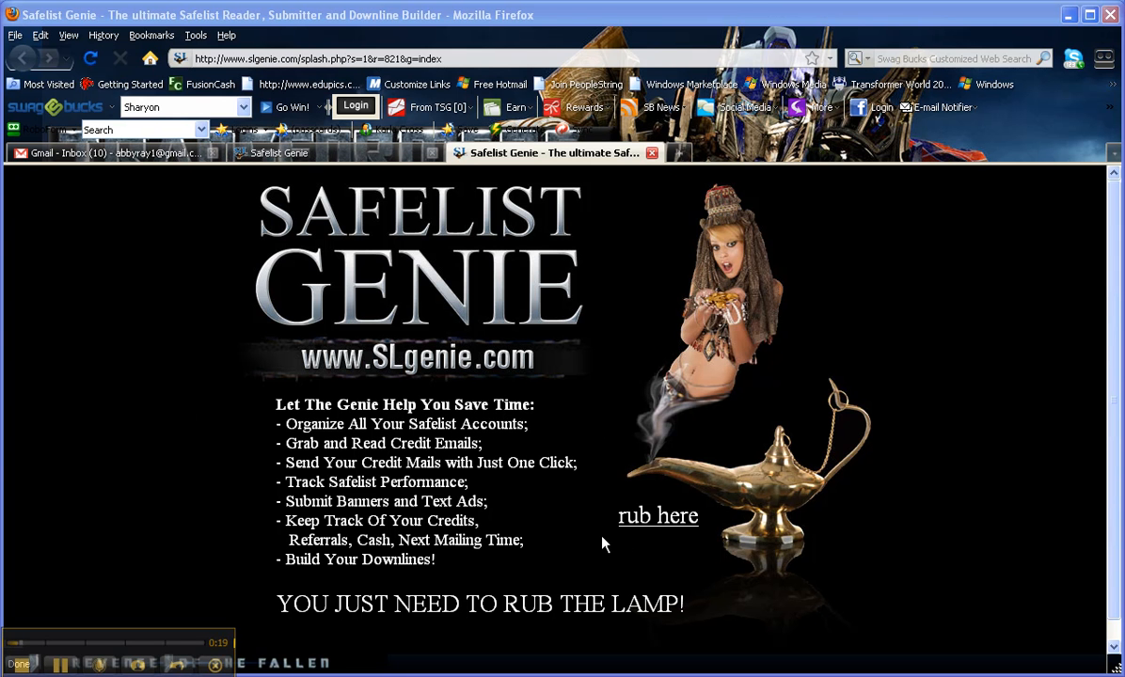
mouse_move(602, 538)
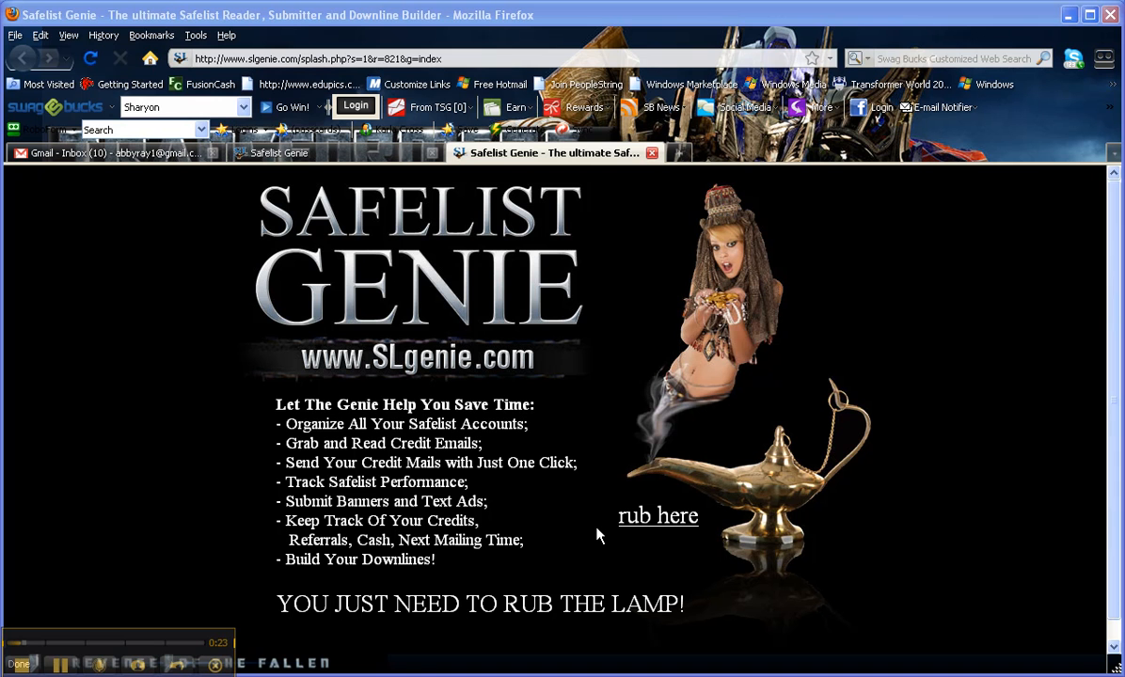
mouse_move(591, 525)
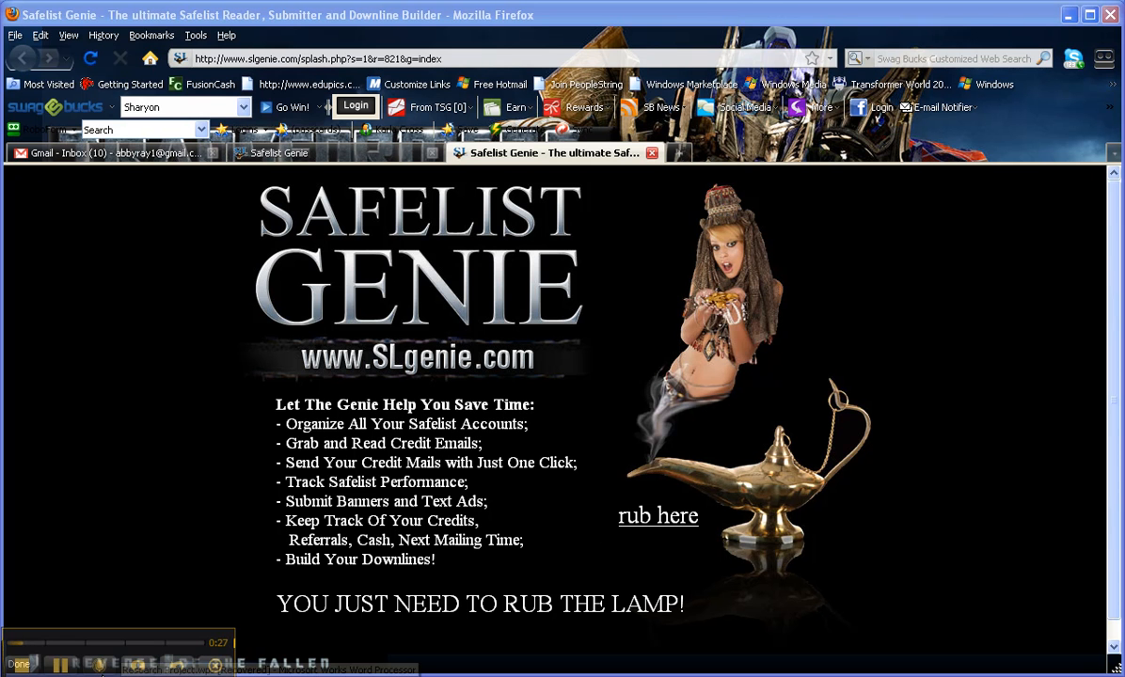
mouse_move(461, 214)
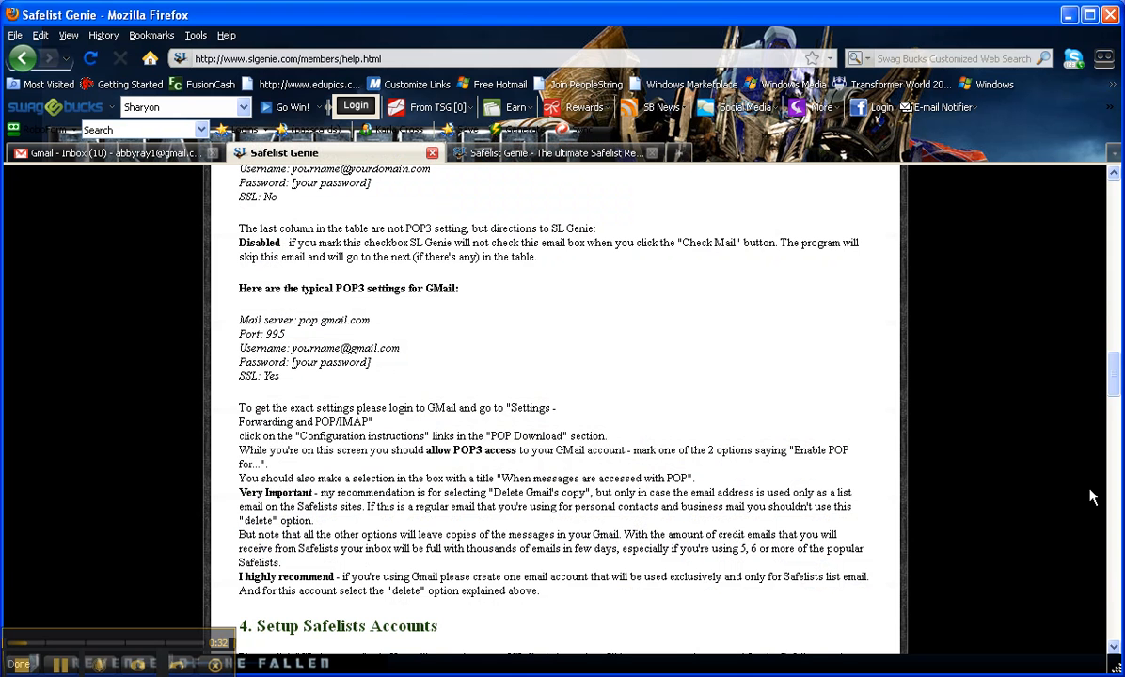
Step: Scroll the help page down to the typical Gmail POP3 settings and setup instructions
scroll(down, 3)
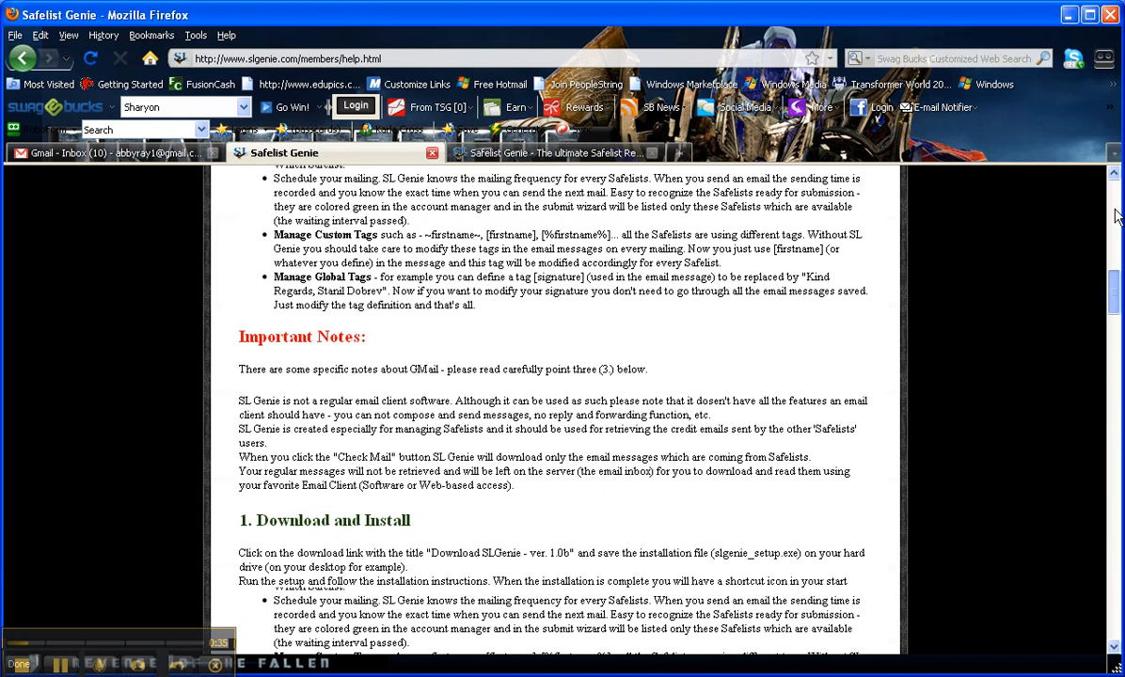
scroll(up, 3)
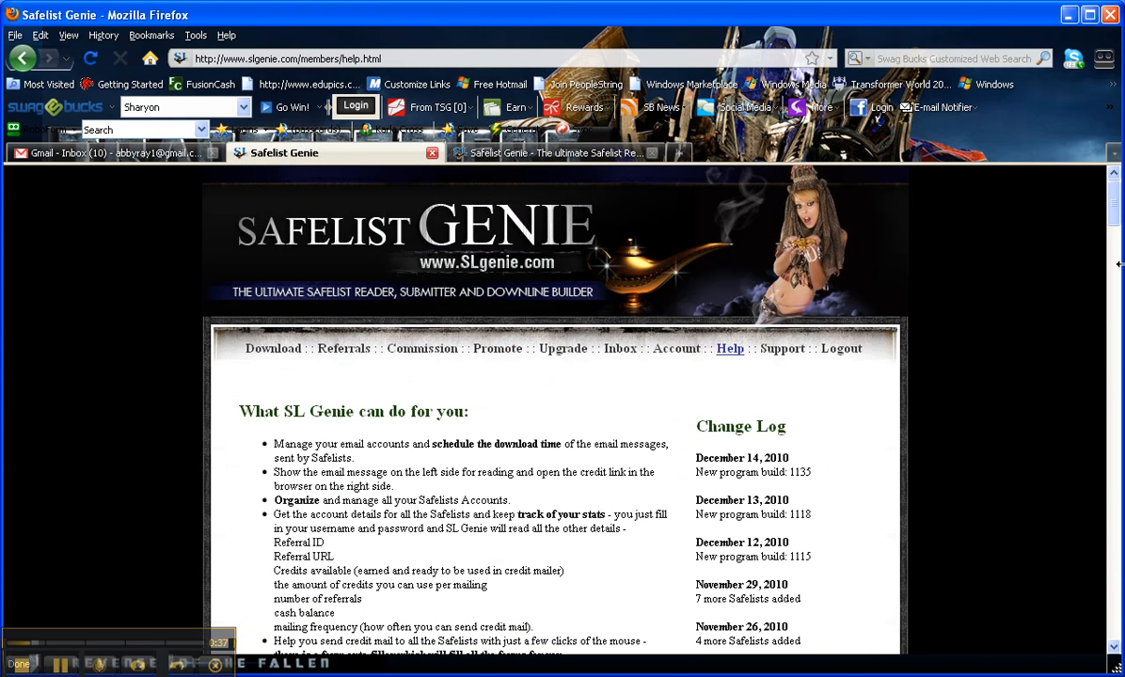
scroll(down, 3)
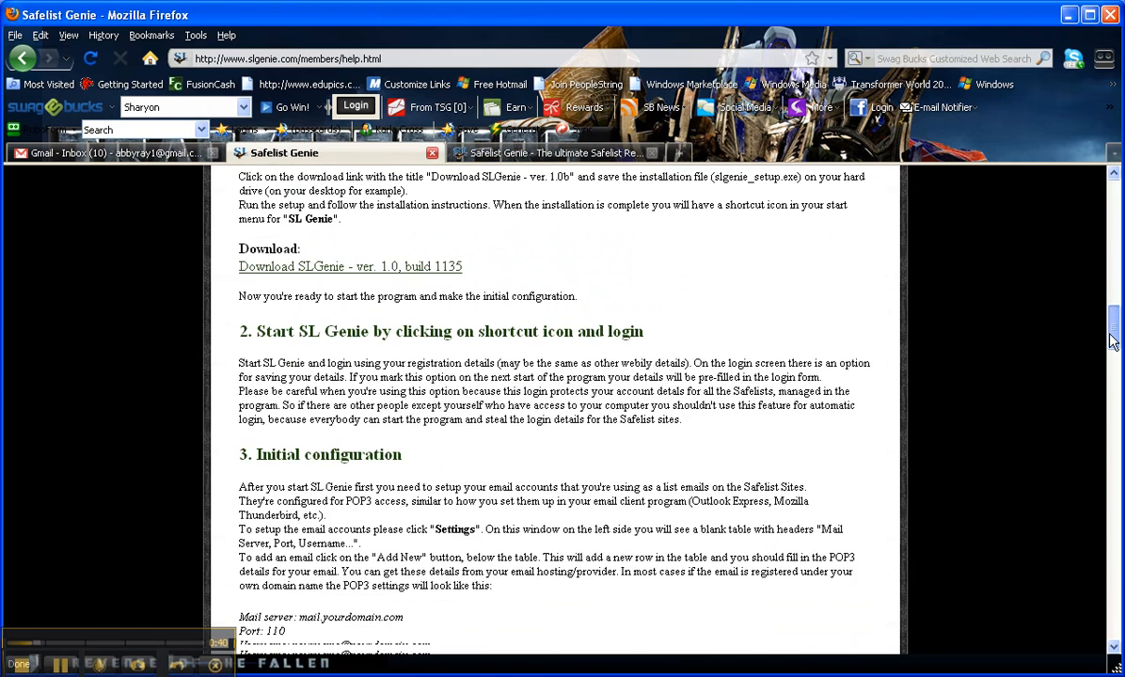
scroll(down, 3)
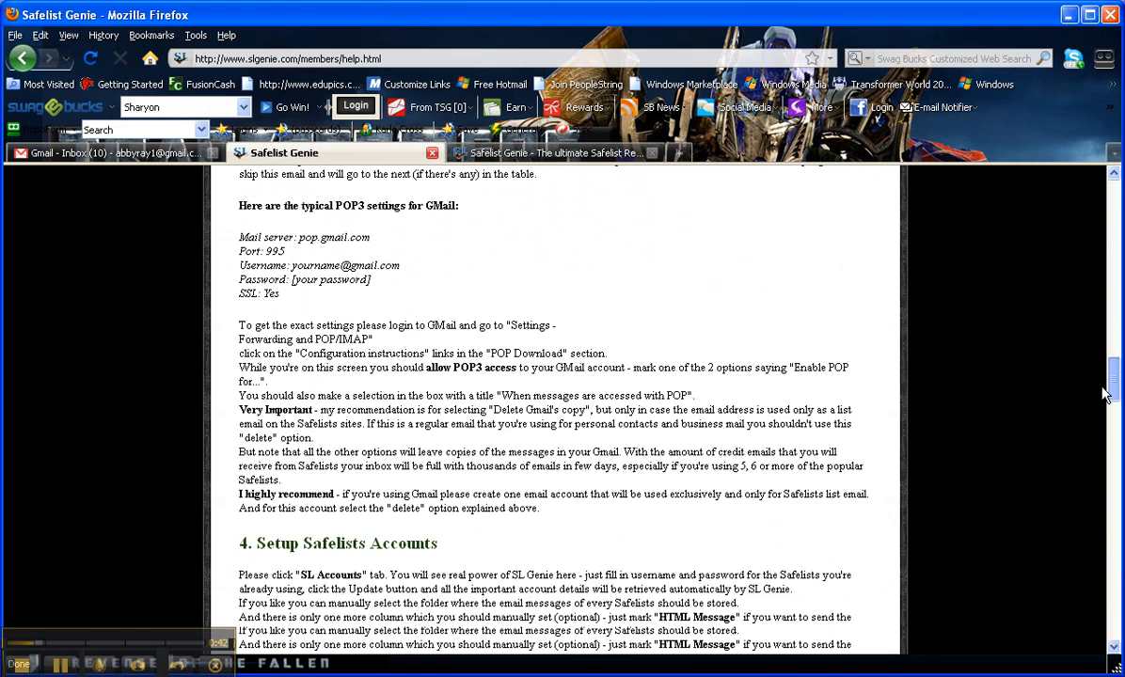
scroll(down, 3)
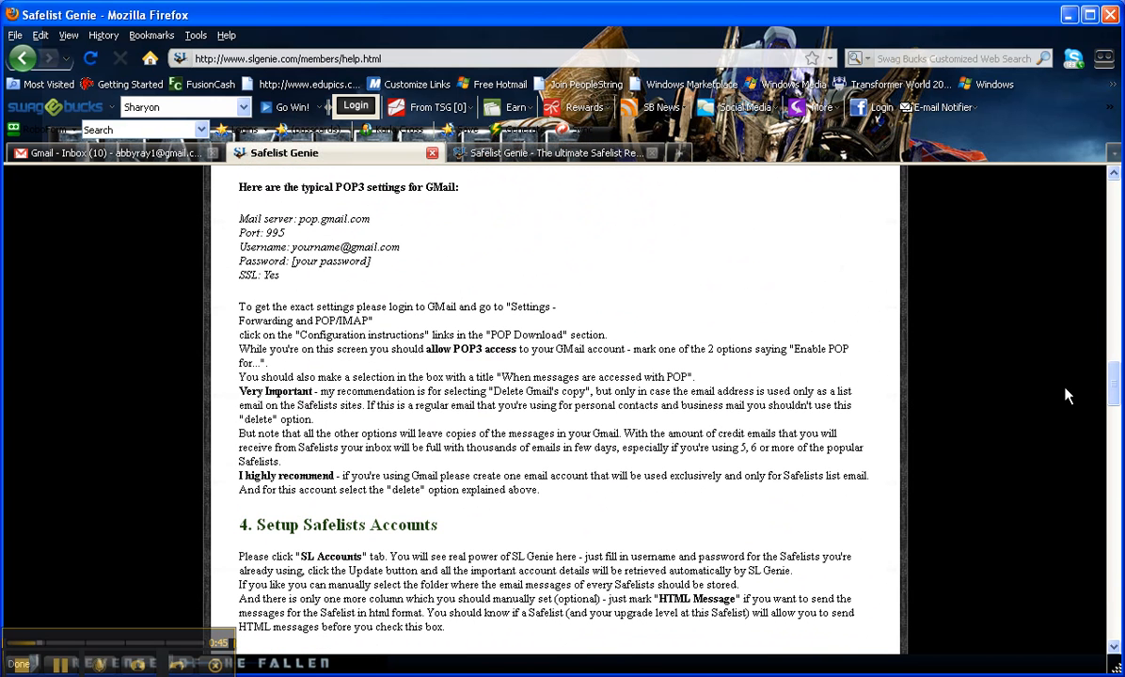
mouse_move(1076, 390)
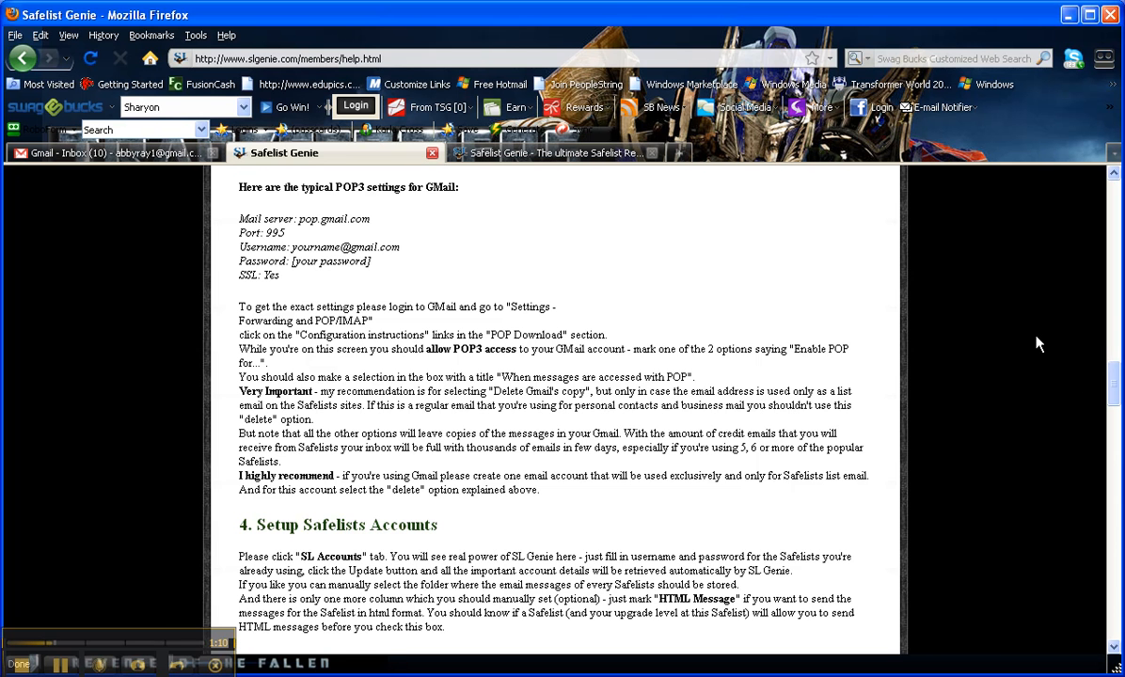
mouse_move(1004, 348)
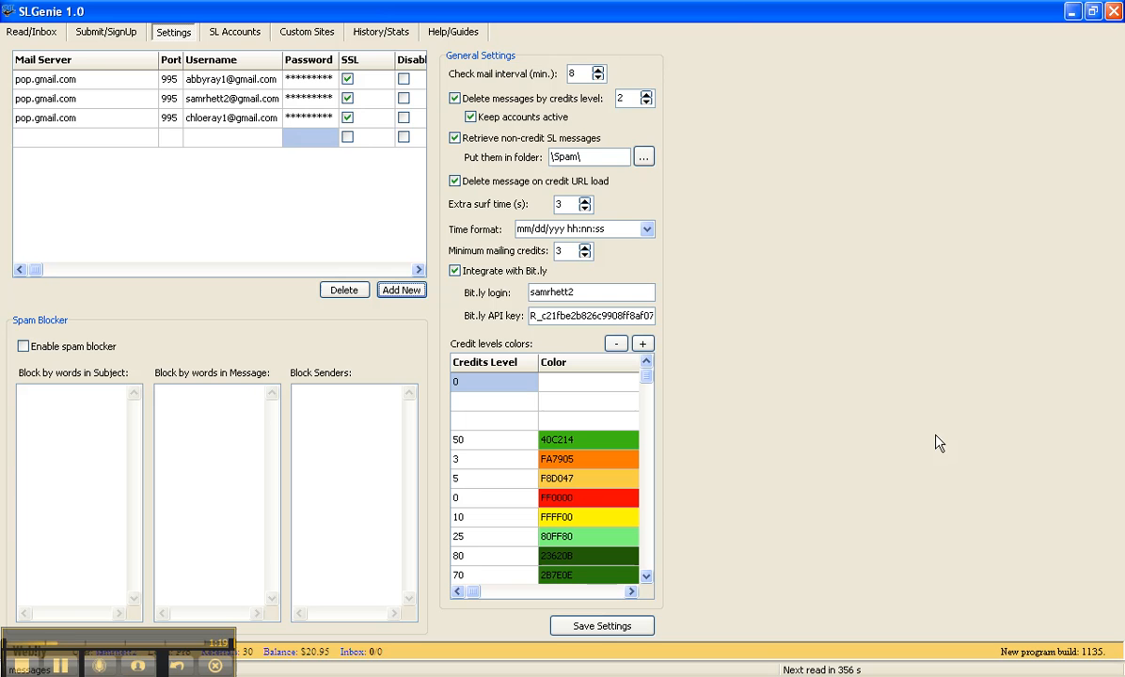
mouse_move(37, 49)
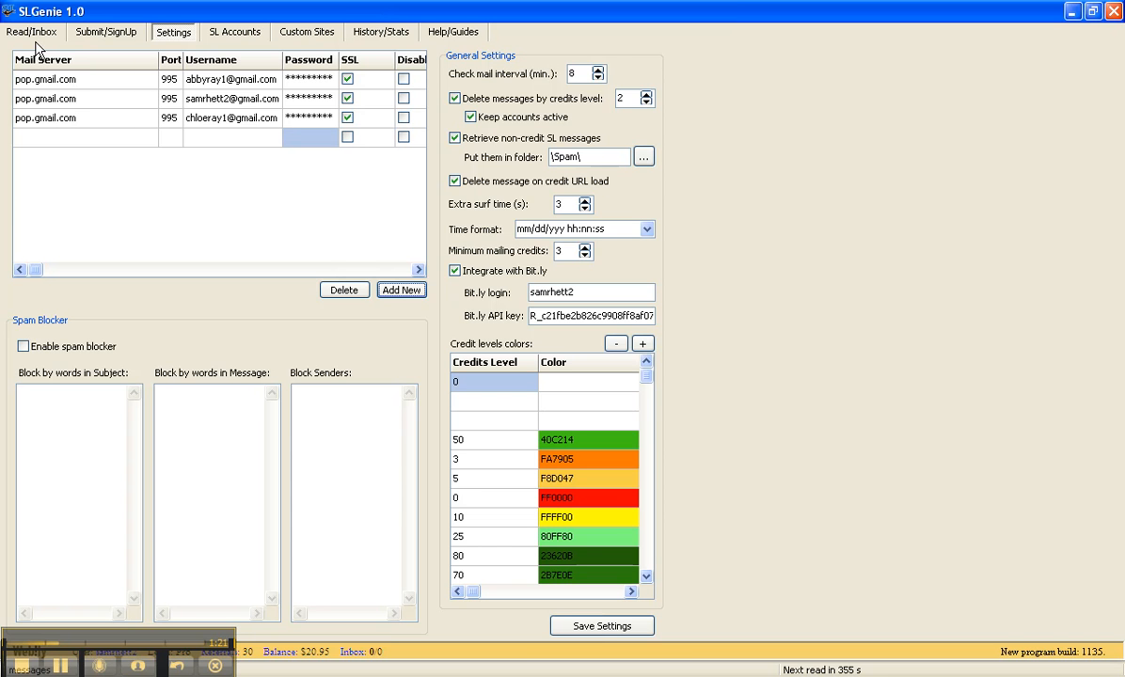
mouse_move(180, 34)
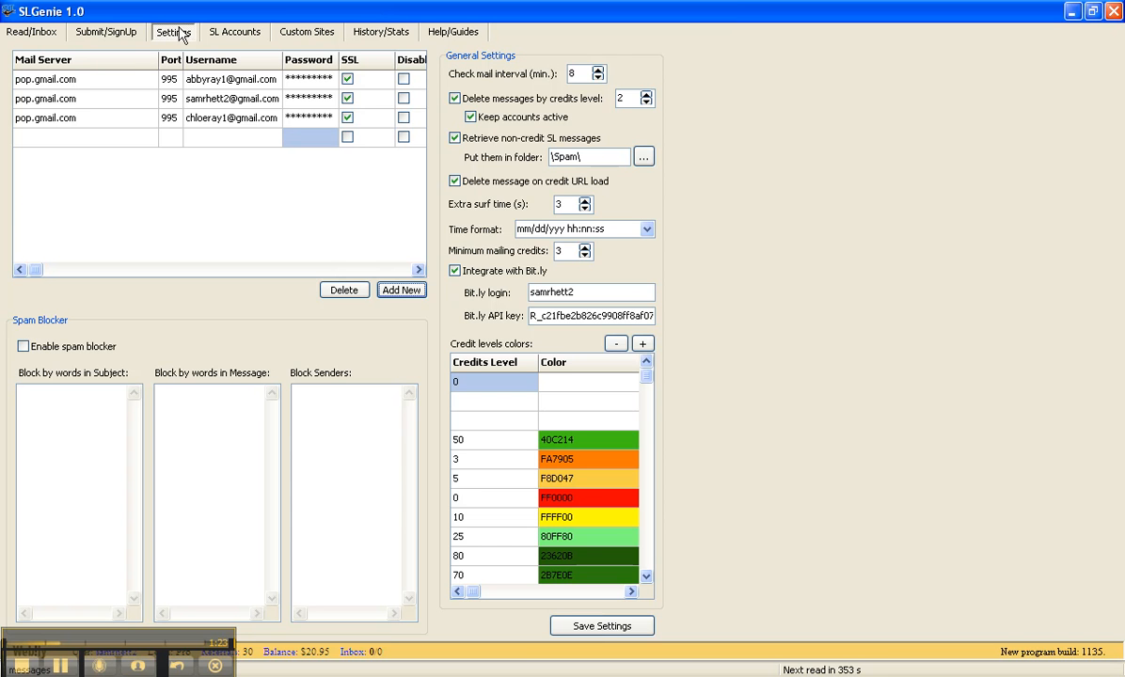
mouse_move(15, 98)
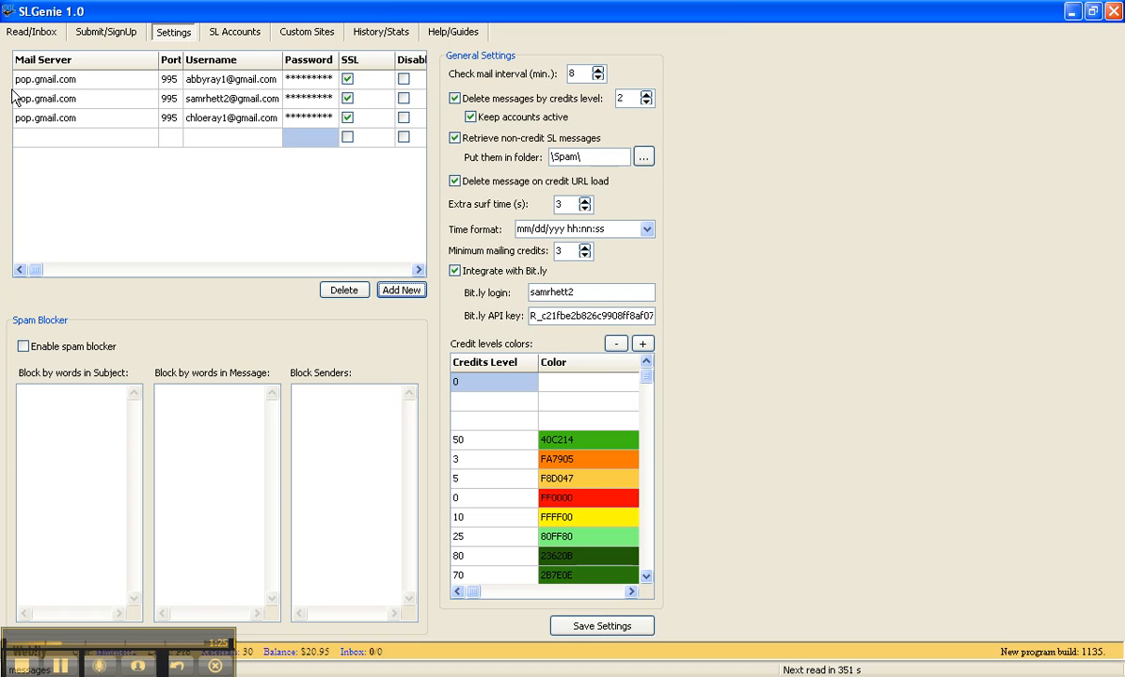
mouse_move(34, 132)
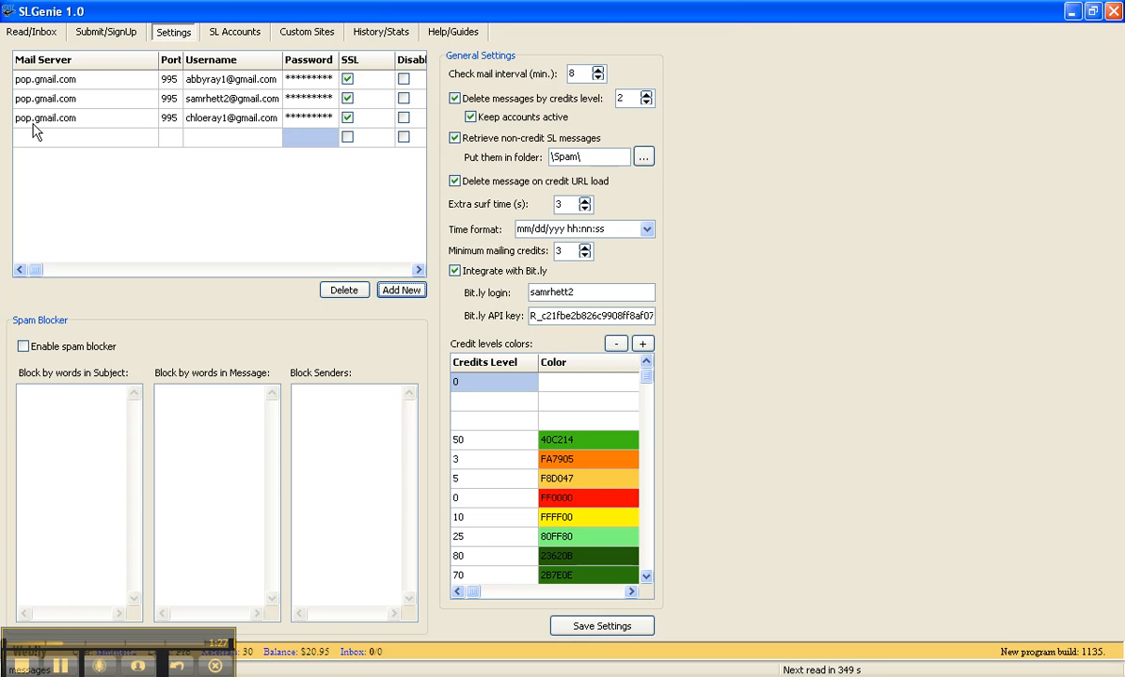
mouse_move(34, 90)
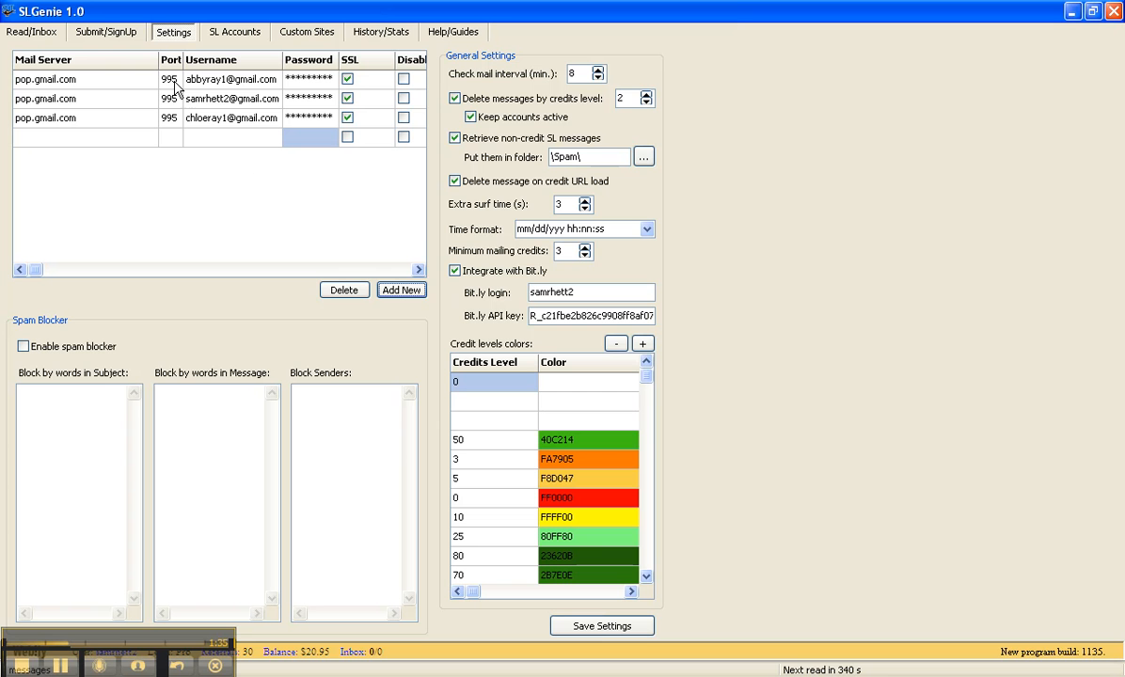
mouse_move(194, 100)
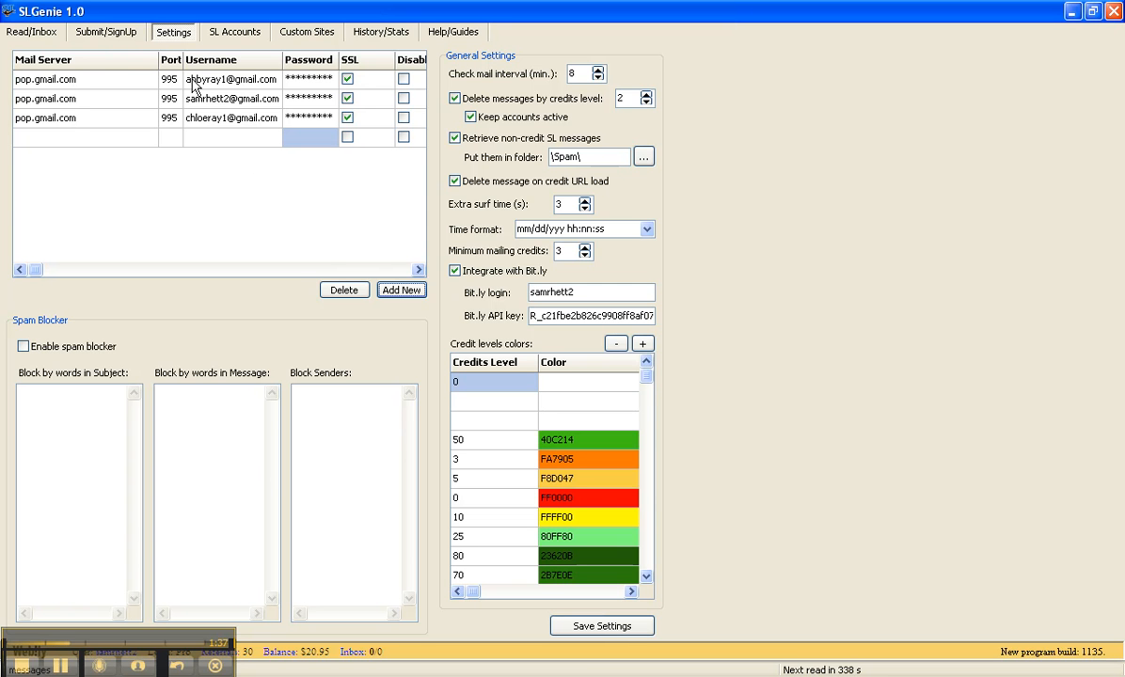
mouse_move(256, 90)
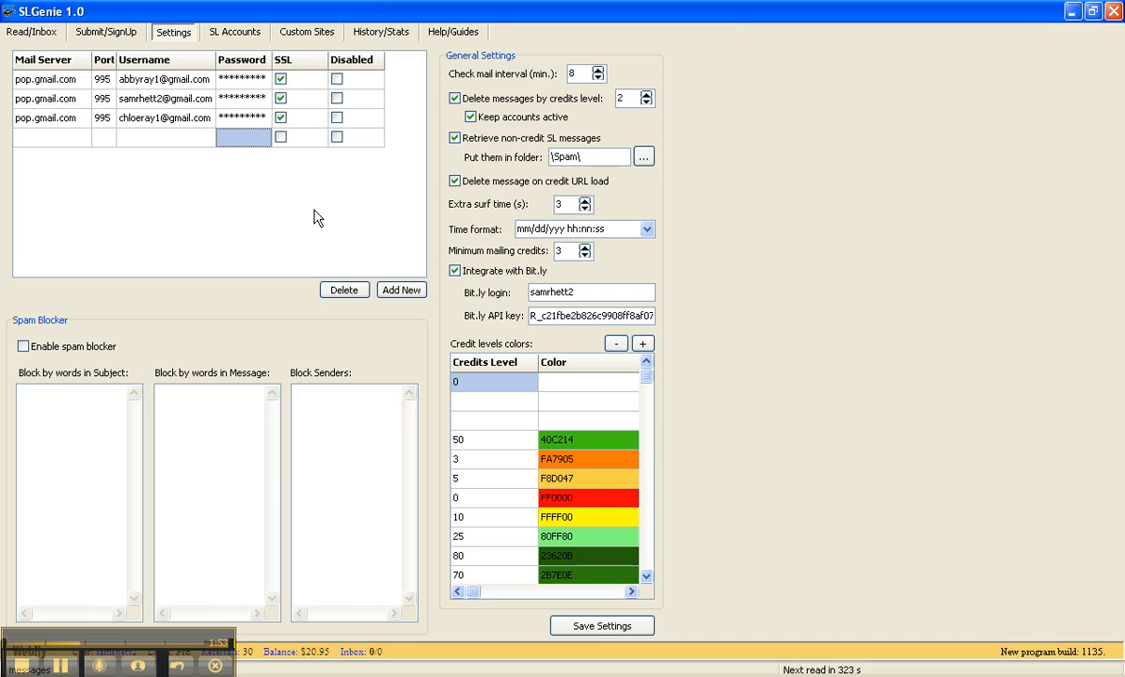
mouse_move(60, 94)
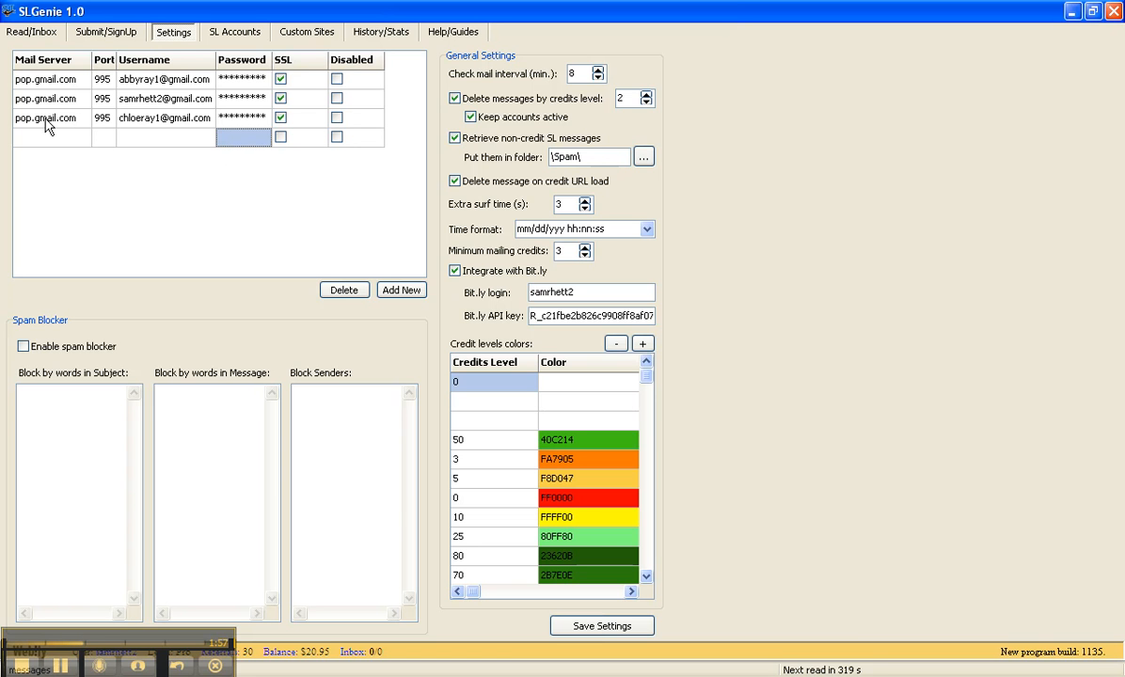
mouse_move(167, 128)
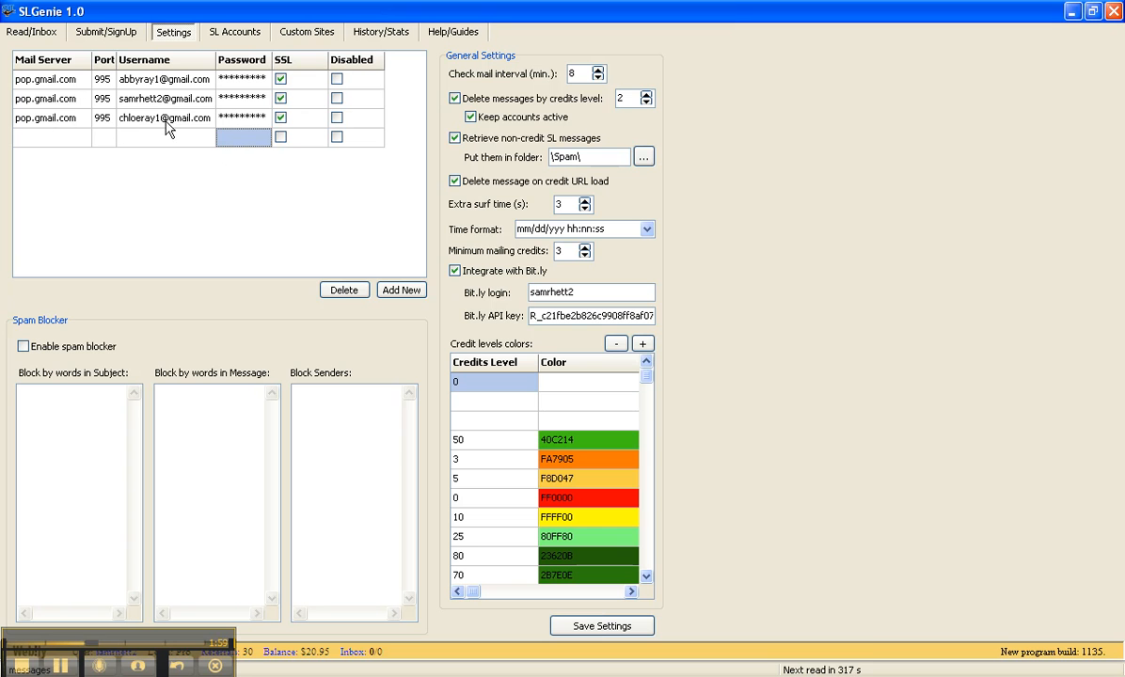
mouse_move(170, 211)
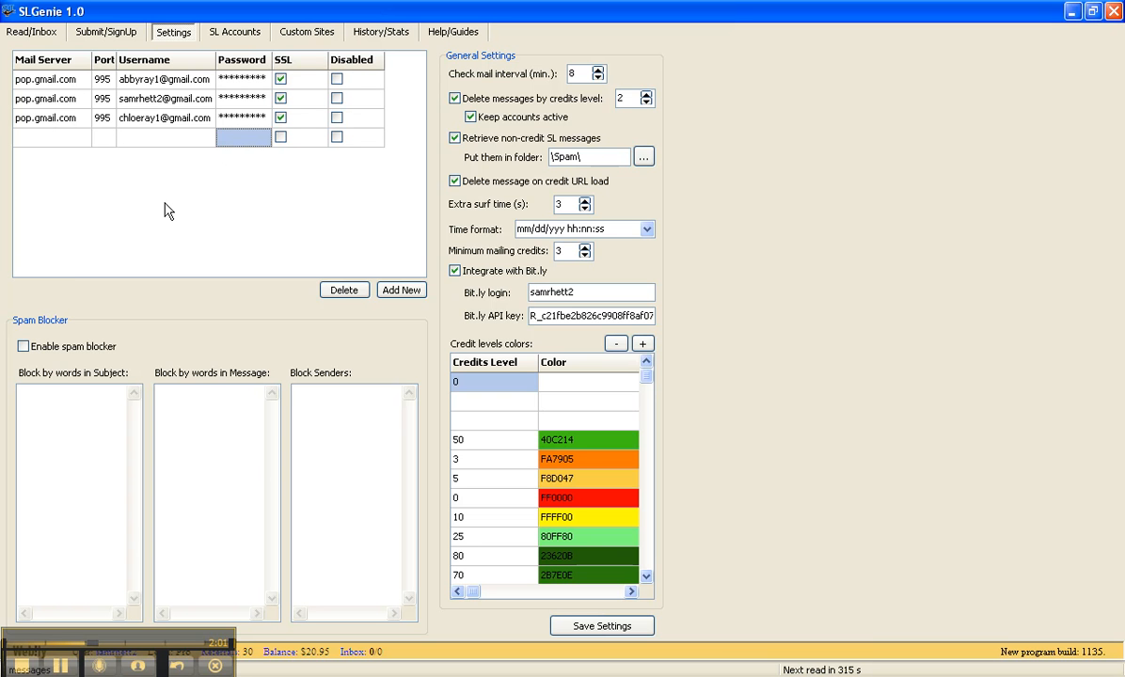
mouse_move(154, 102)
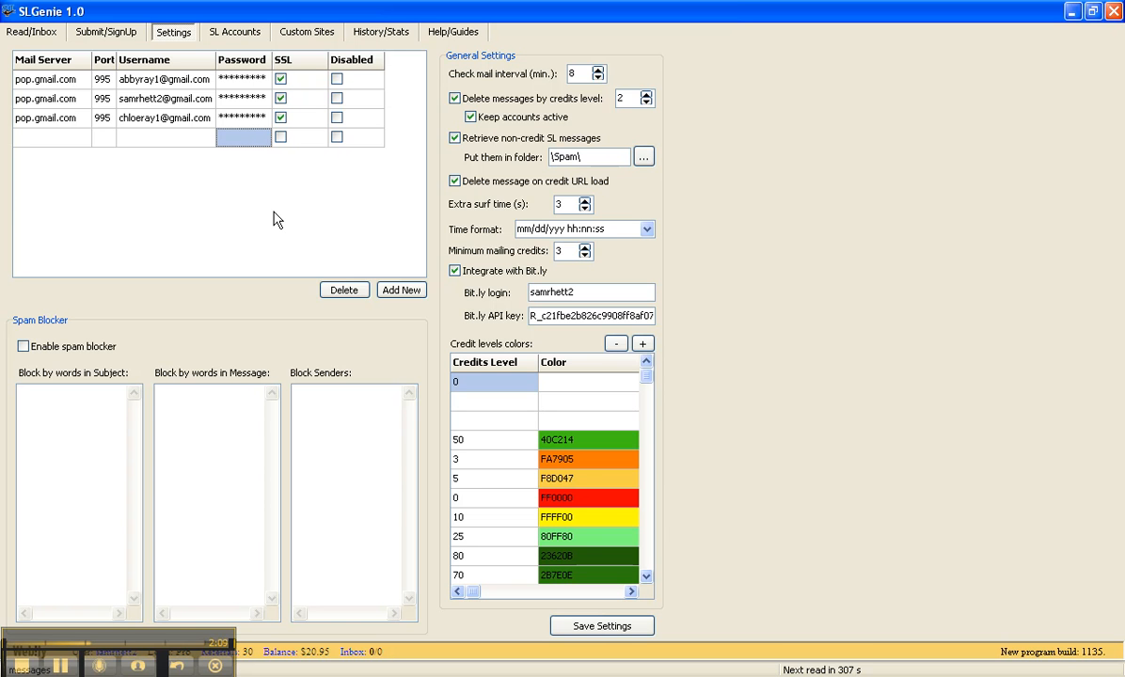
mouse_move(236, 199)
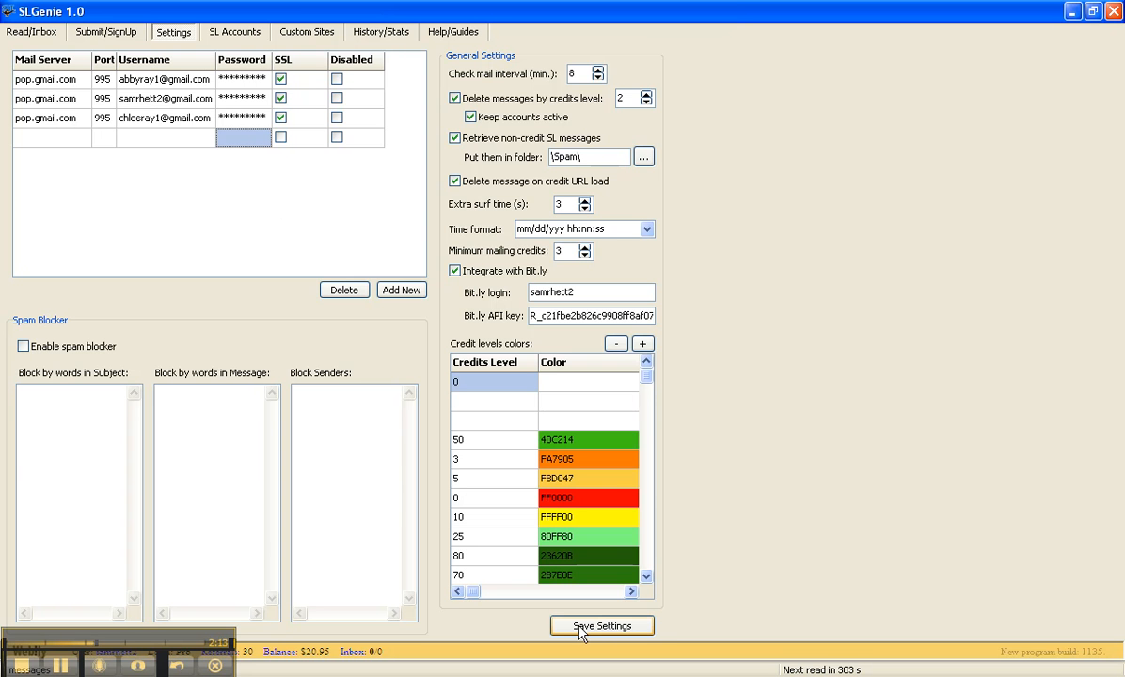
Step: Save the SLGenie mail account settings and return to the Gmail inbox in Firefox
click(602, 625)
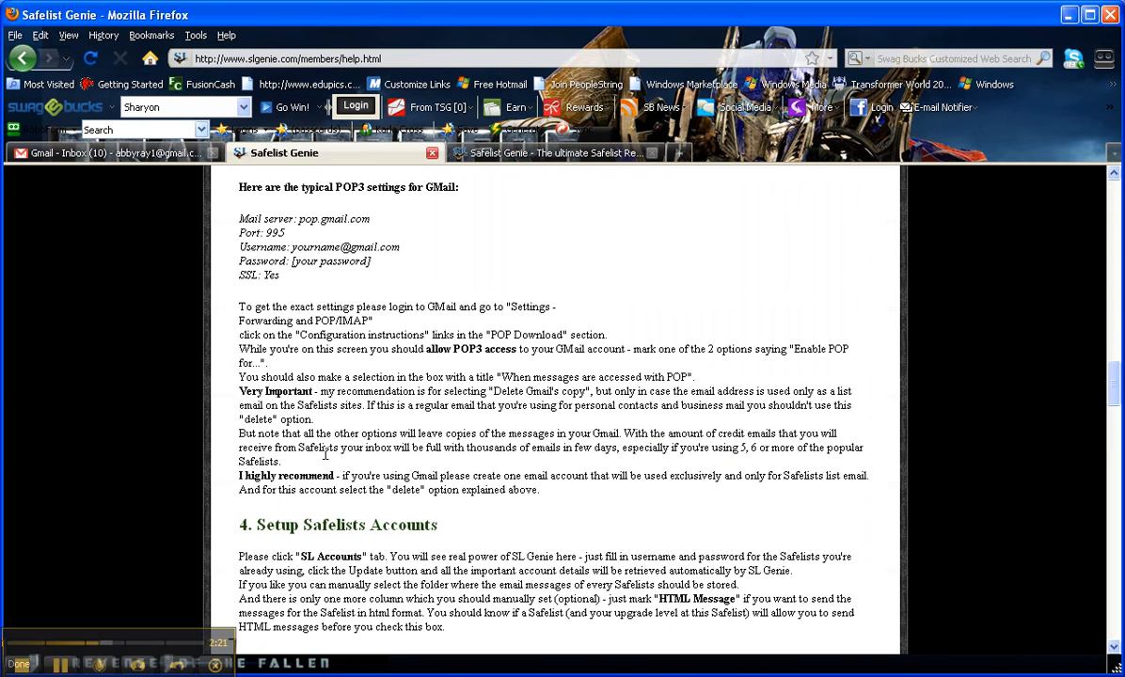
click(108, 152)
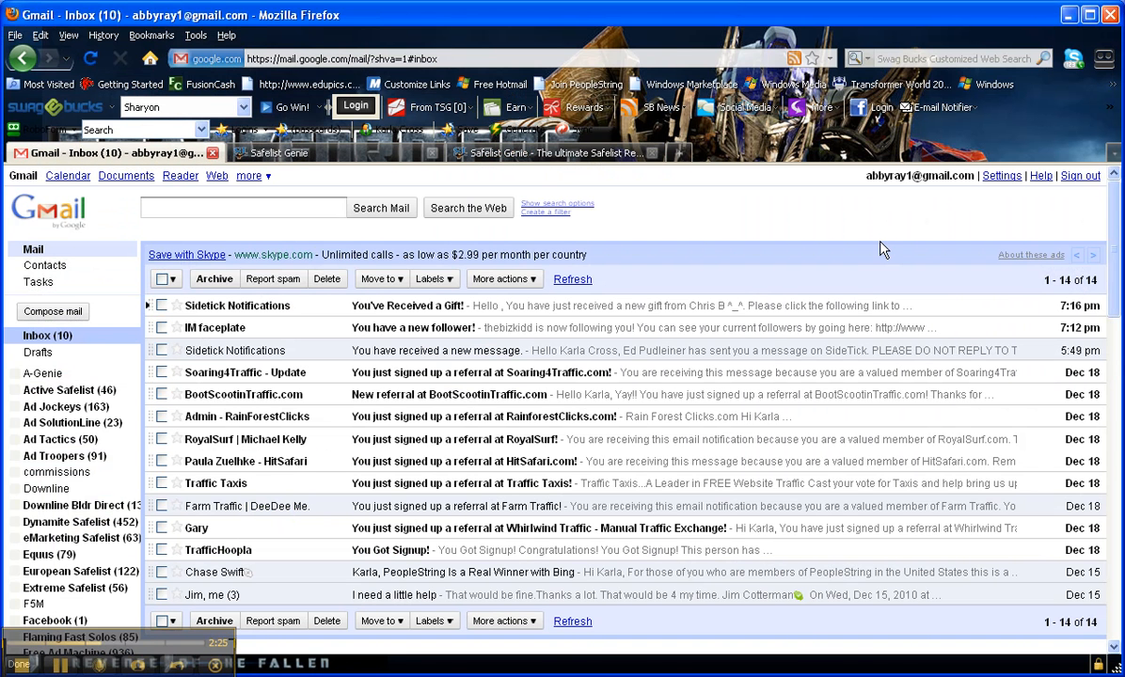
mouse_move(963, 222)
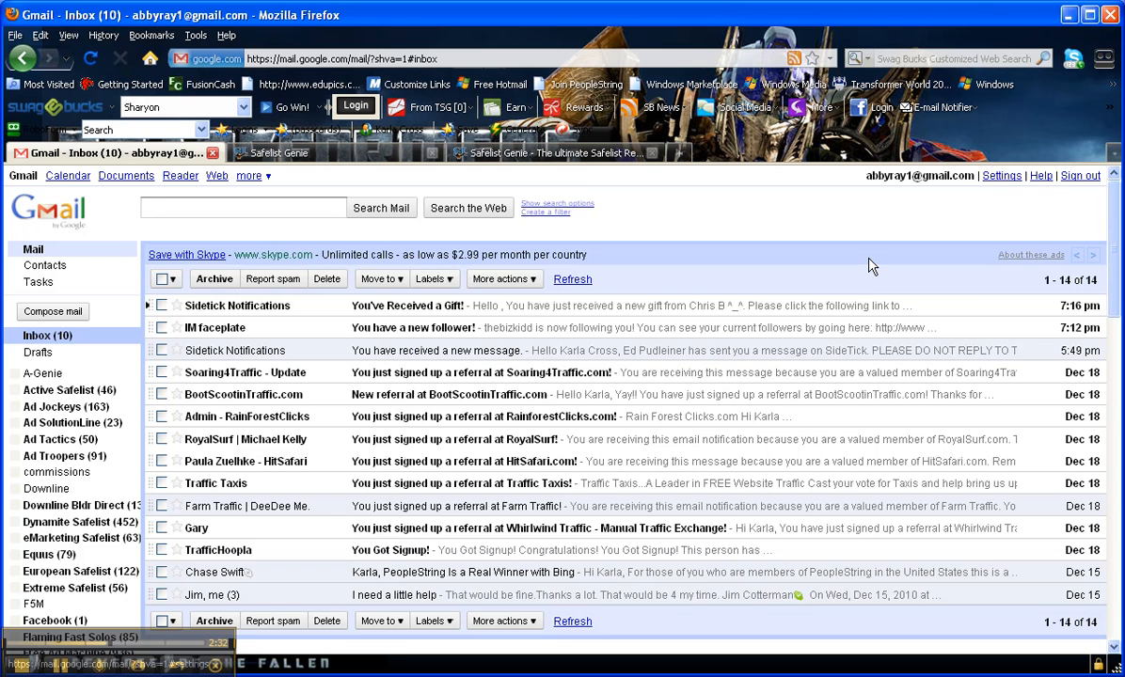
Step: Go from the Gmail inbox to the account Settings page on the General tab
click(1000, 175)
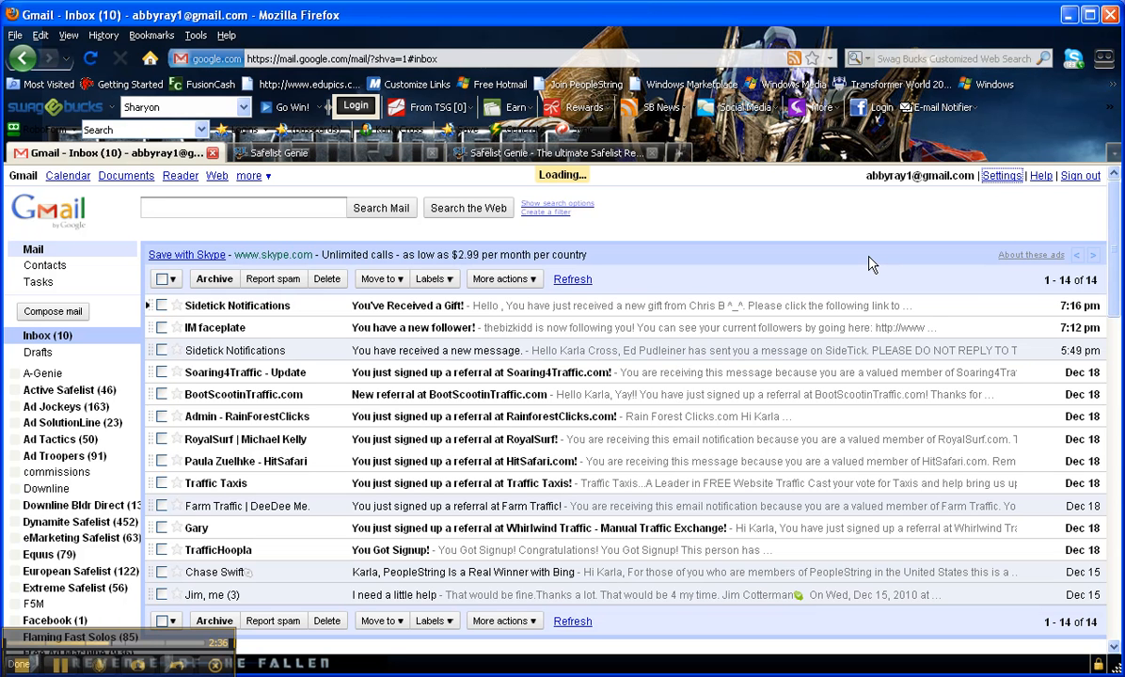
mouse_move(128, 662)
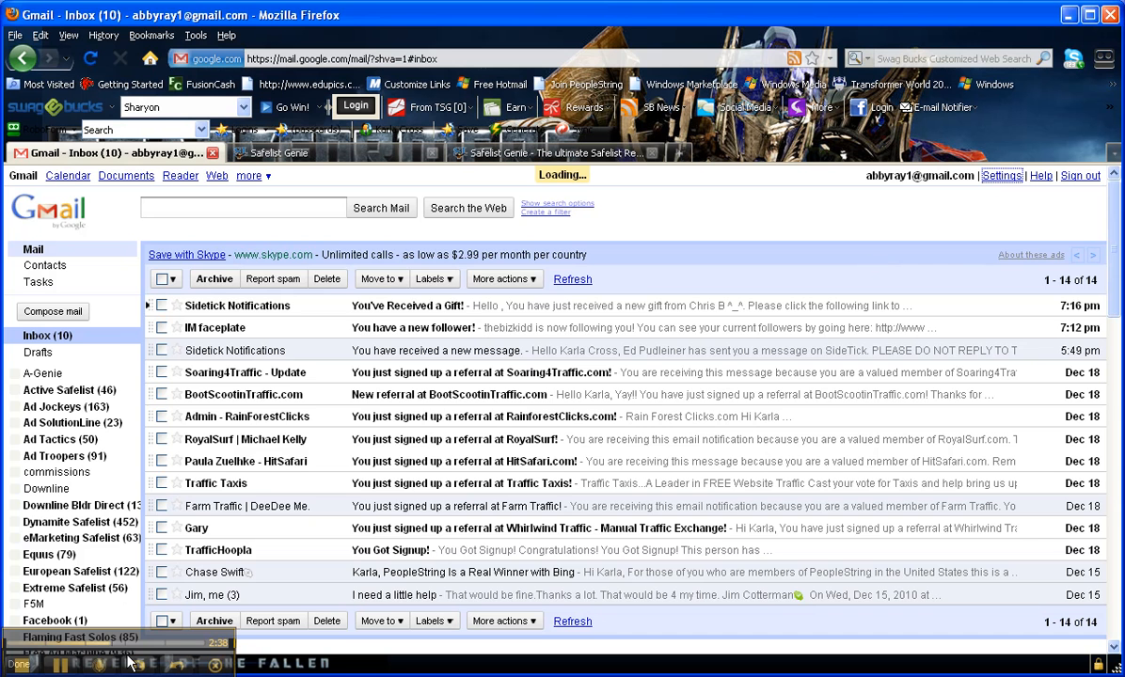
click(1000, 175)
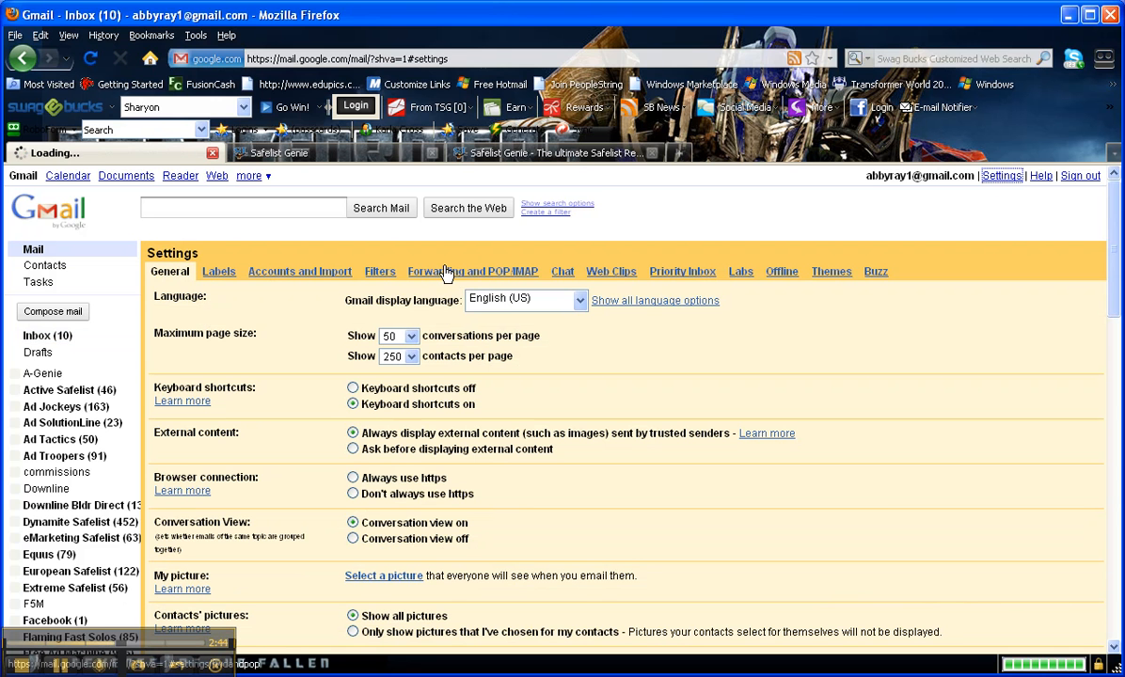
Step: In Forwarding and POP/IMAP, choose 'Enable POP for all mail' including already-downloaded mail
click(474, 271)
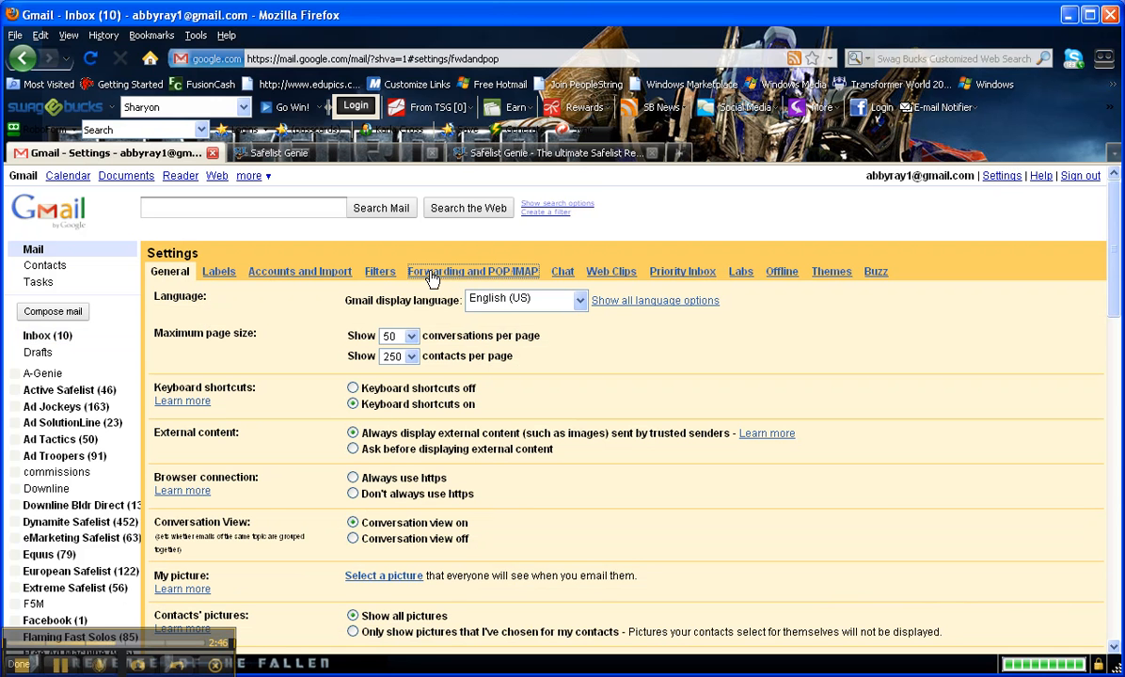
click(472, 270)
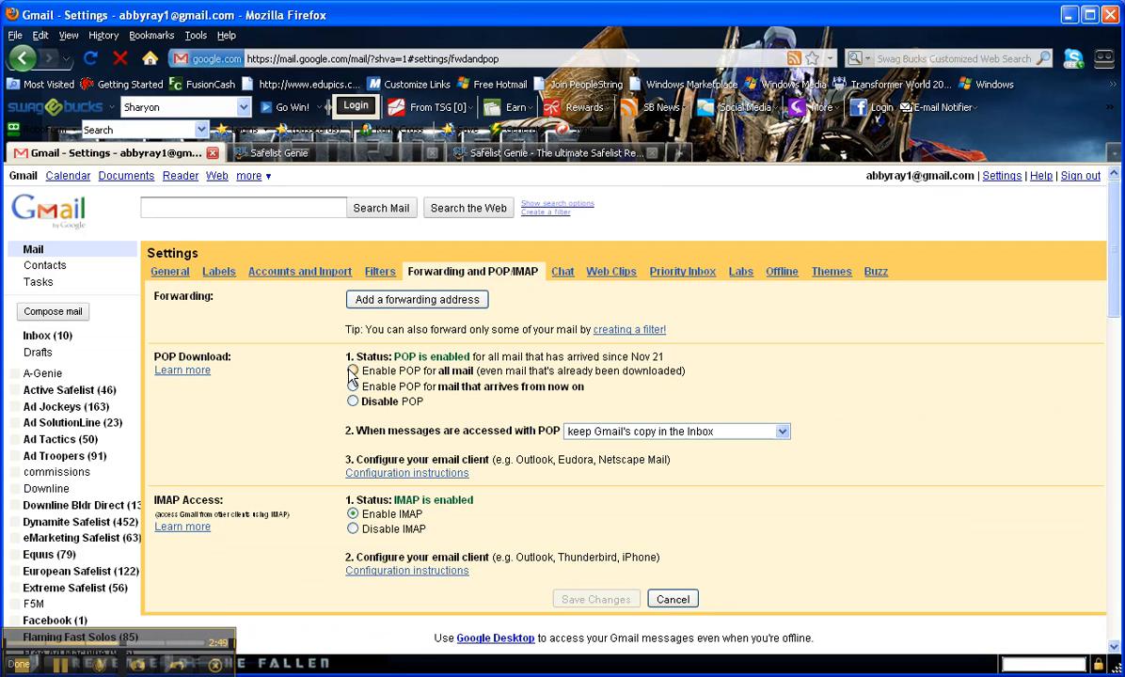
click(353, 371)
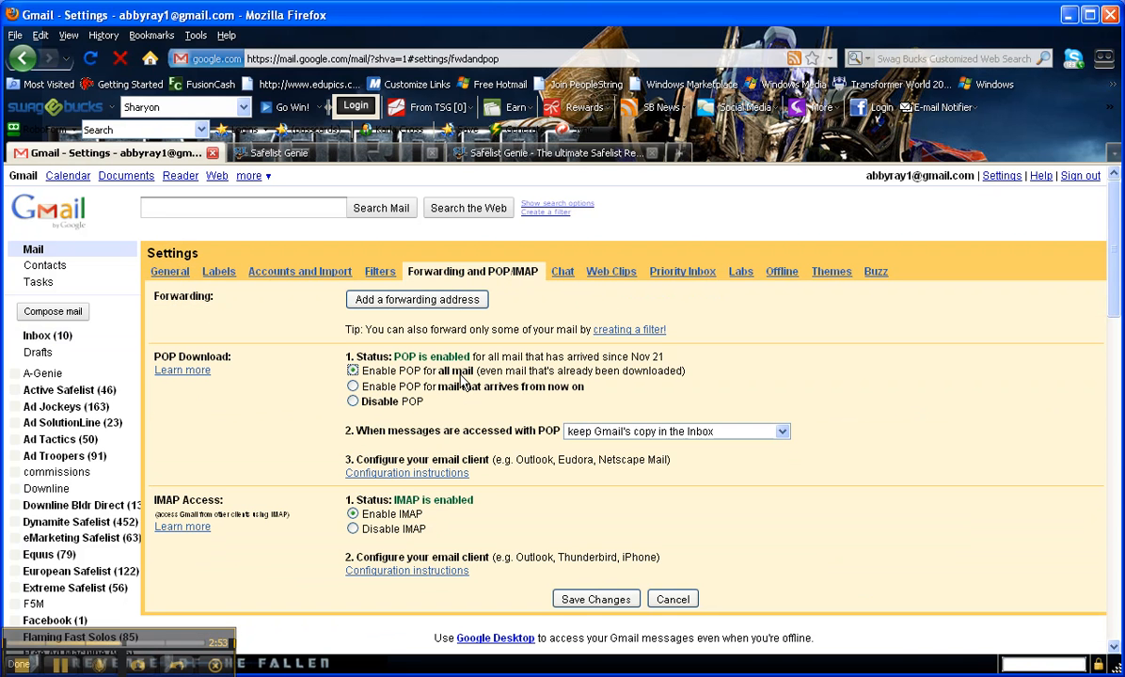
mouse_move(733, 380)
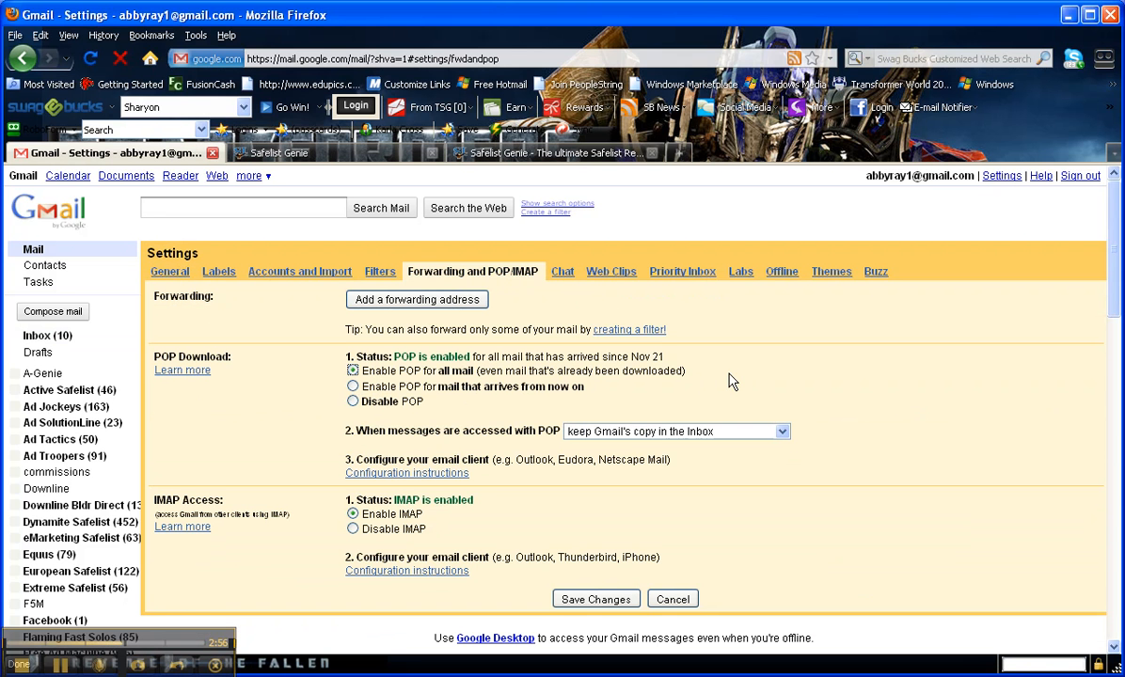
mouse_move(523, 466)
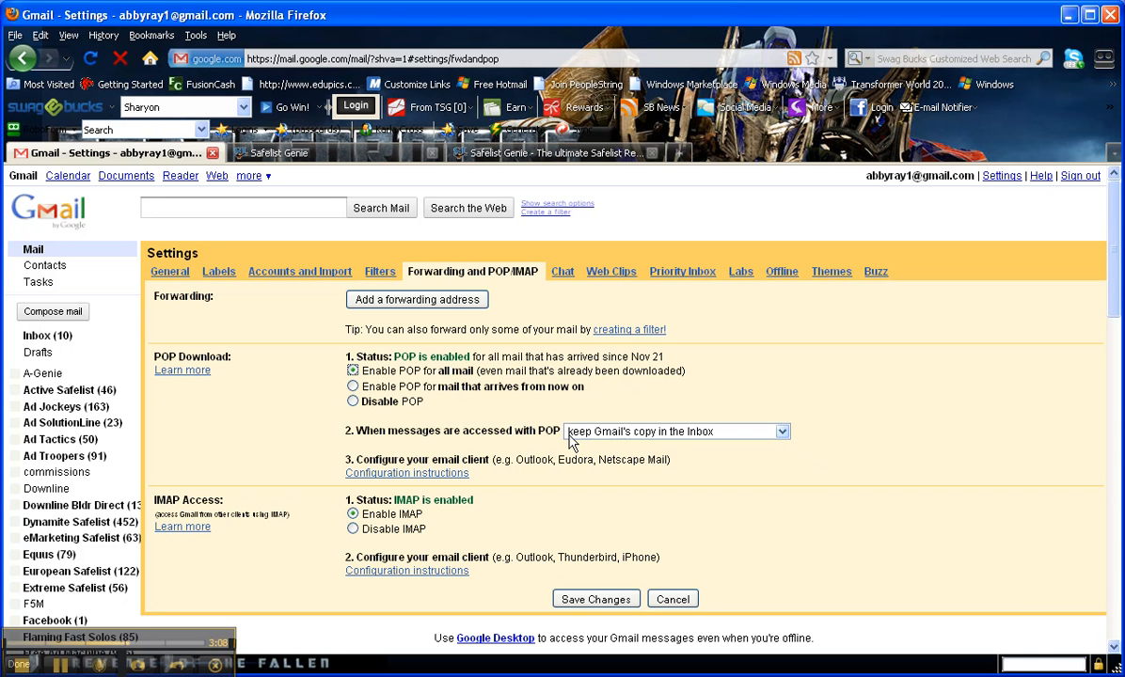
mouse_move(673, 442)
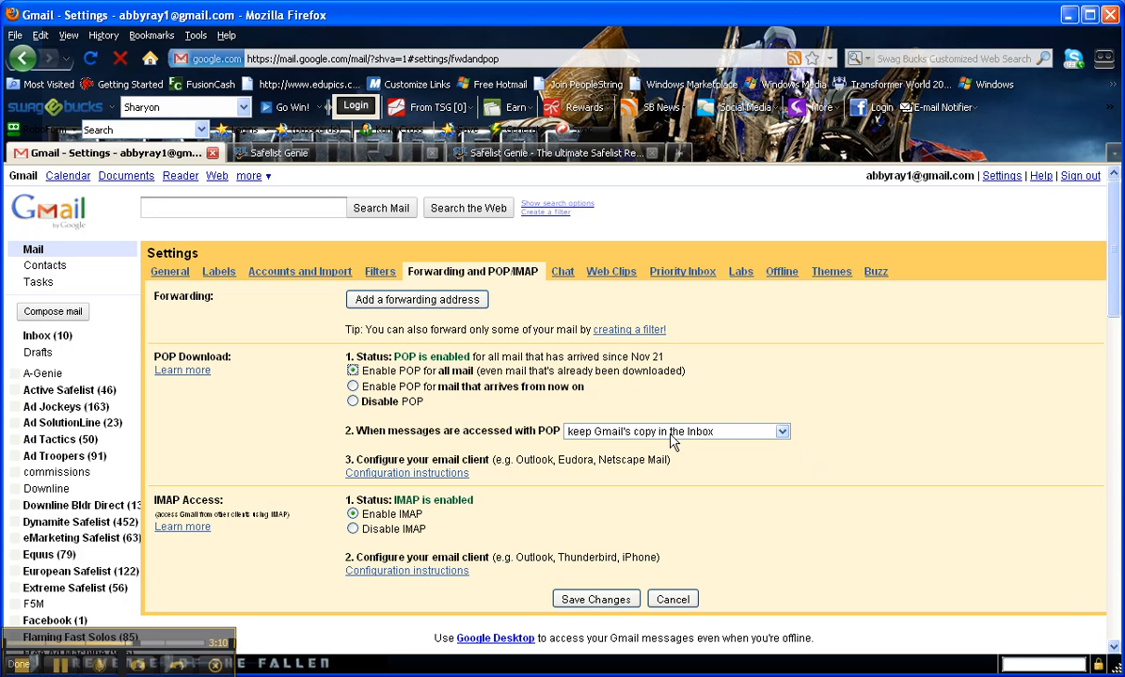
mouse_move(782, 442)
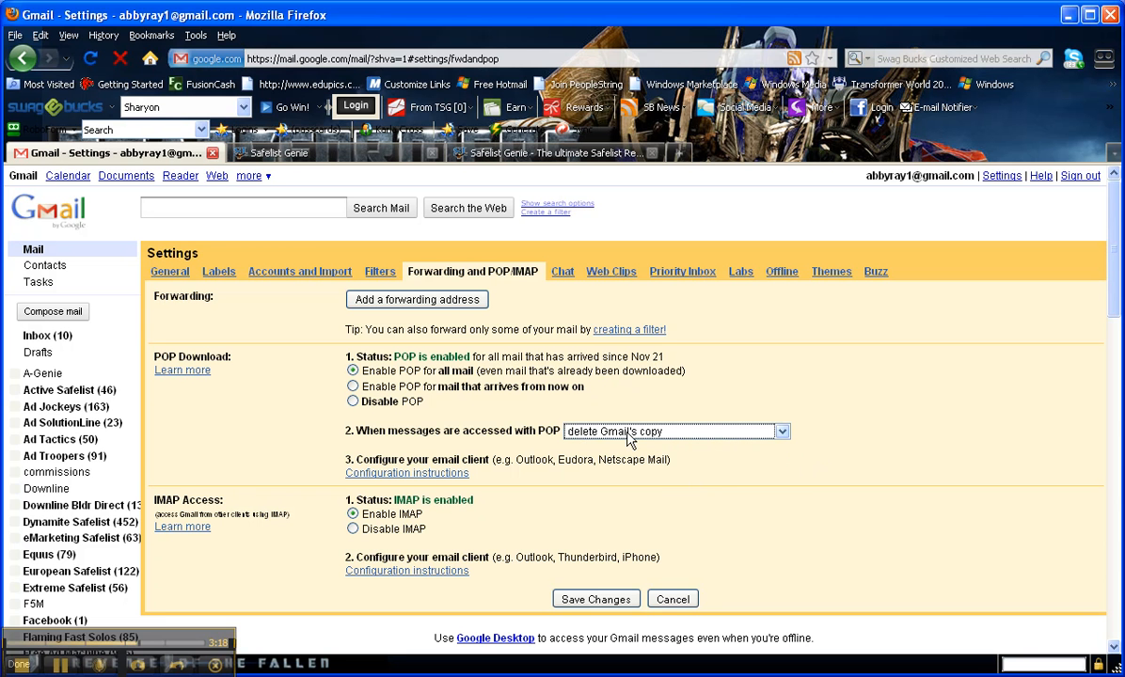
mouse_move(677, 440)
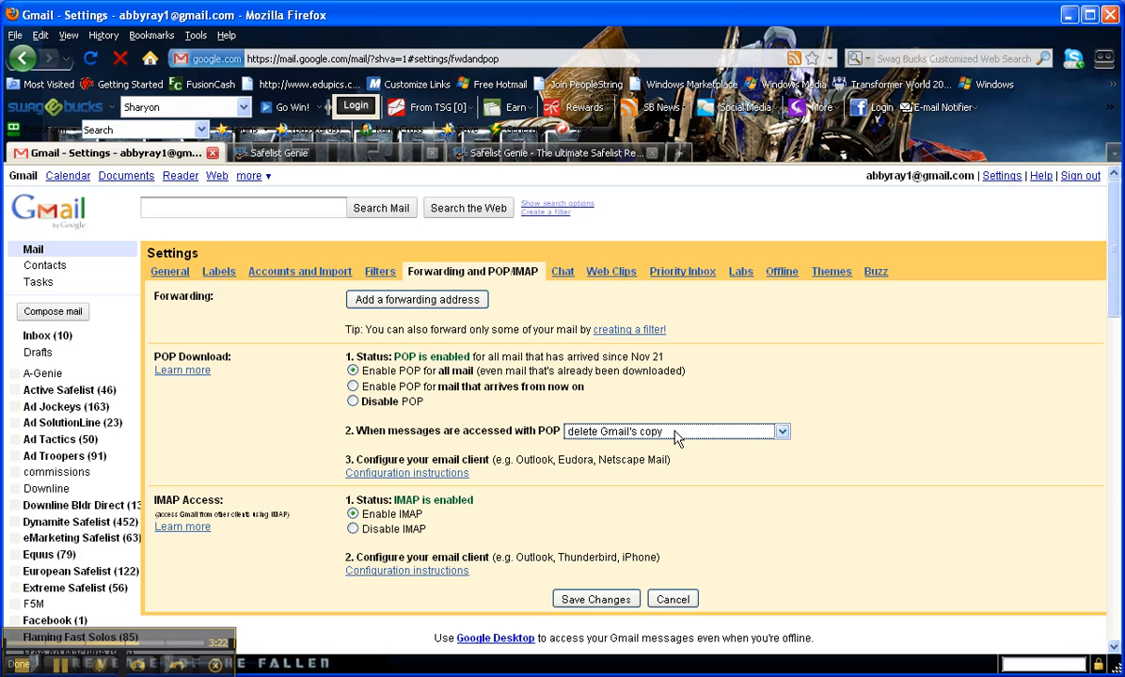
click(675, 431)
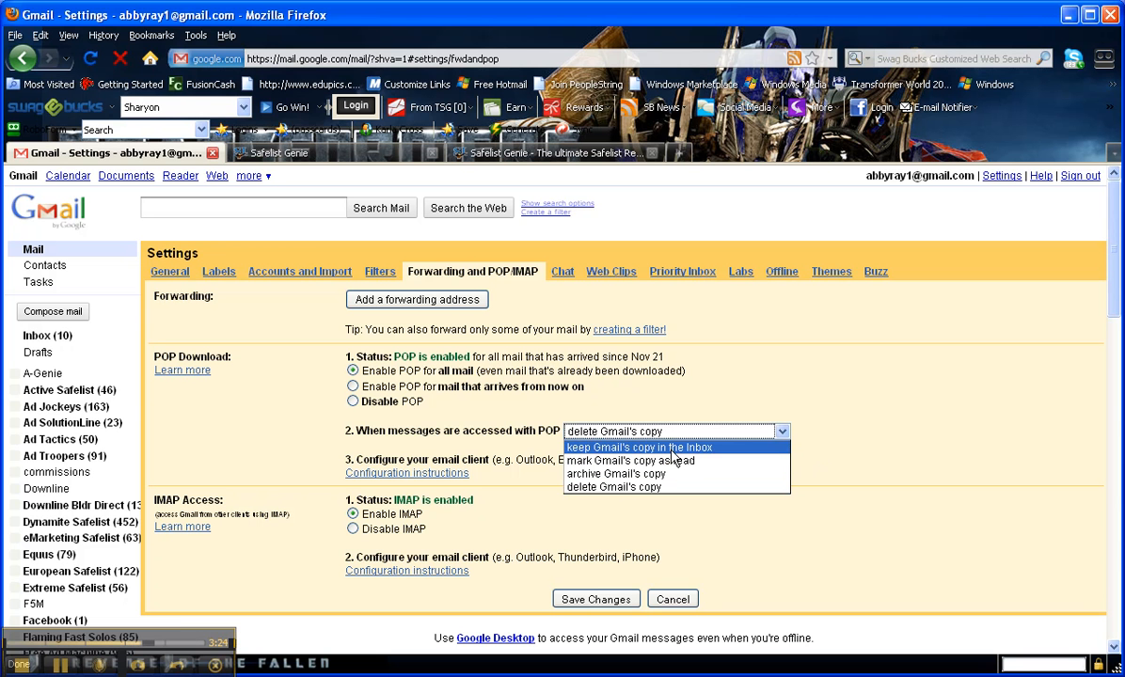
mouse_move(778, 417)
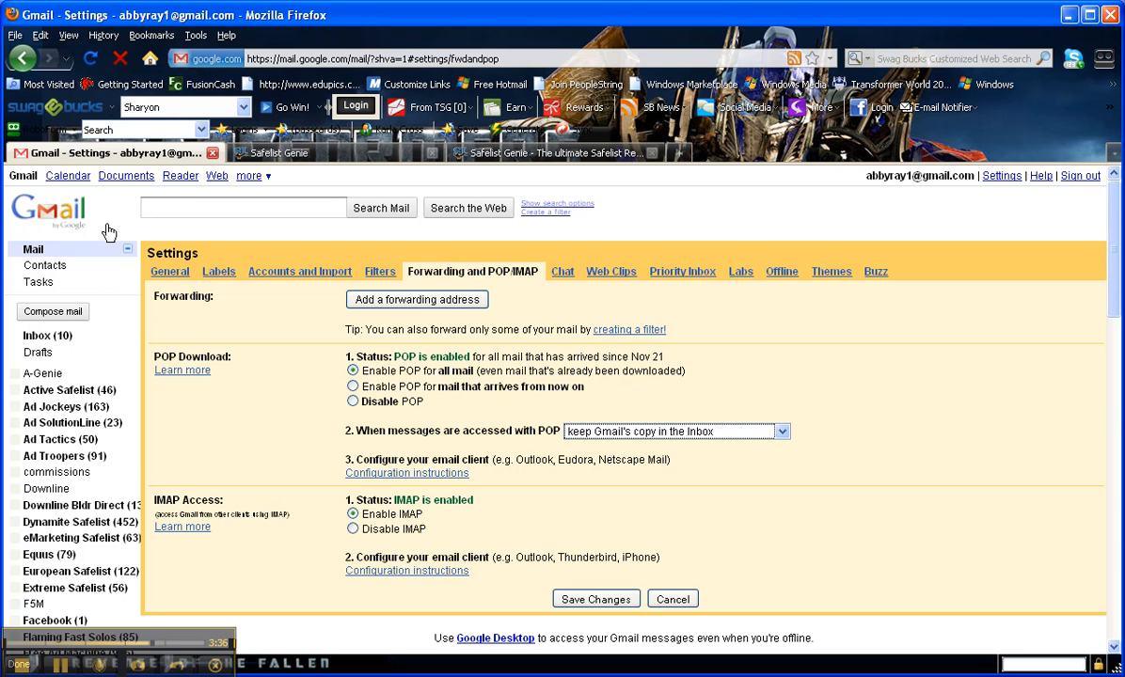
mouse_move(109, 210)
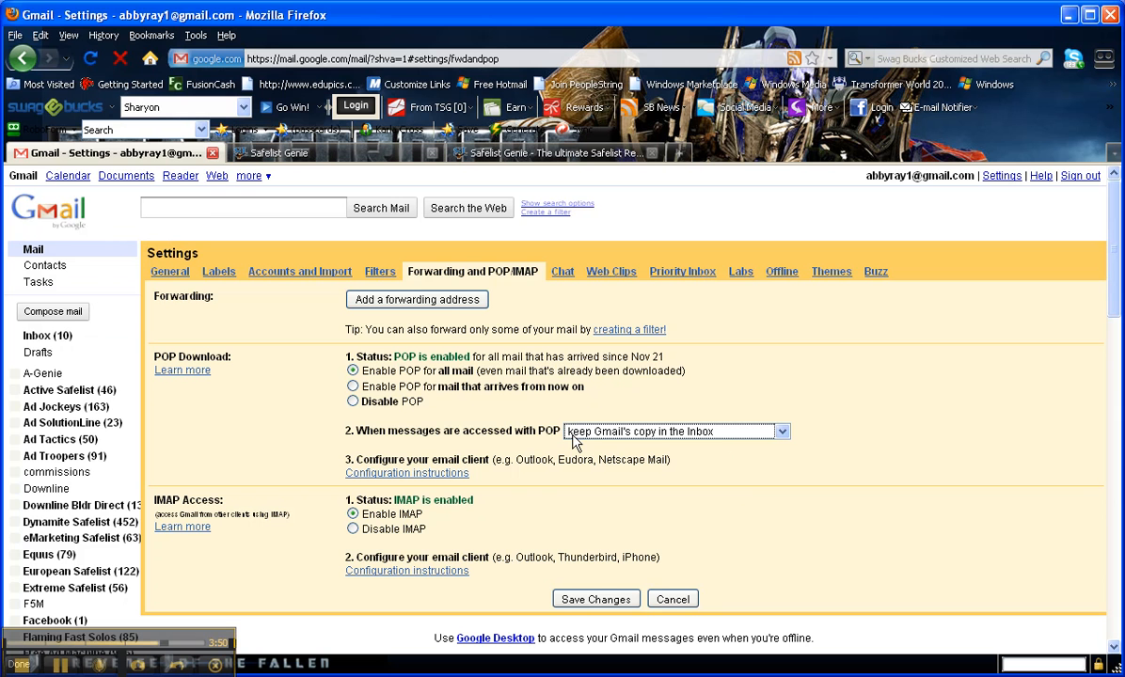
mouse_move(761, 431)
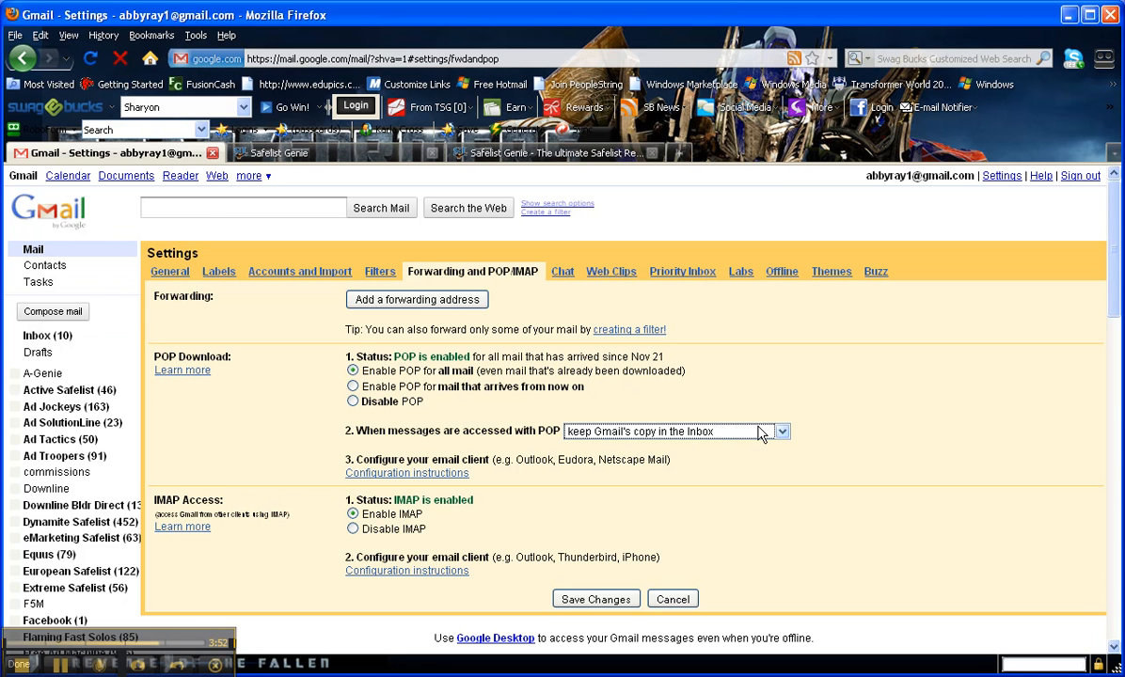
mouse_move(765, 460)
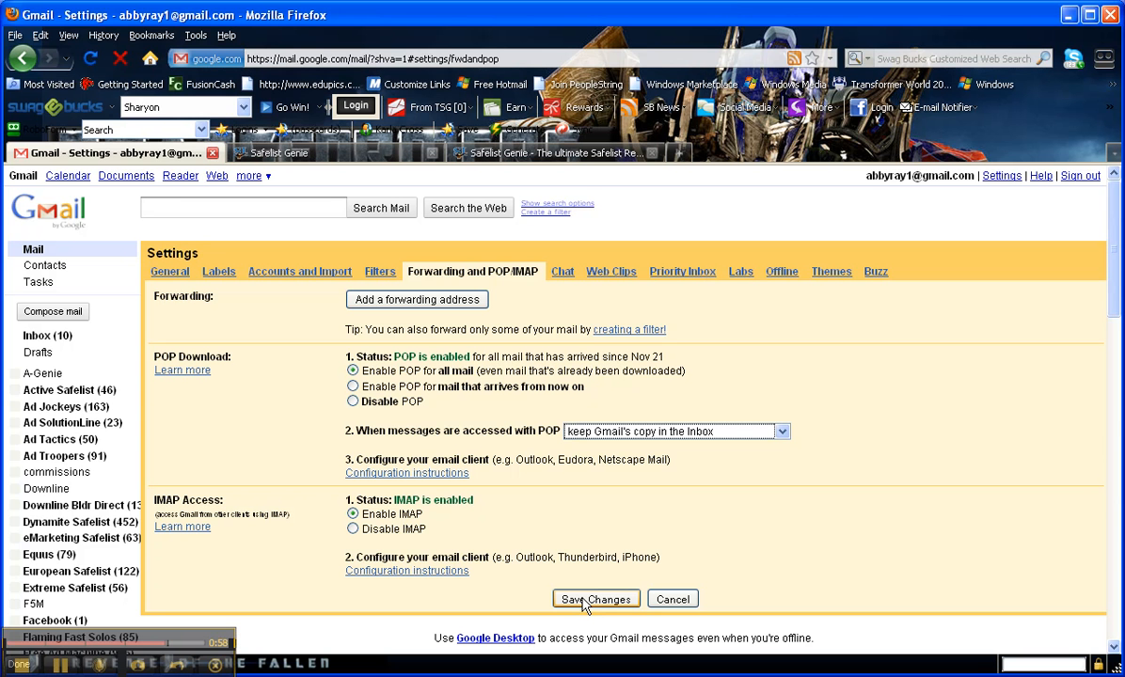
Step: Save the Gmail POP changes, keeping Gmail's copy in the Inbox
click(595, 598)
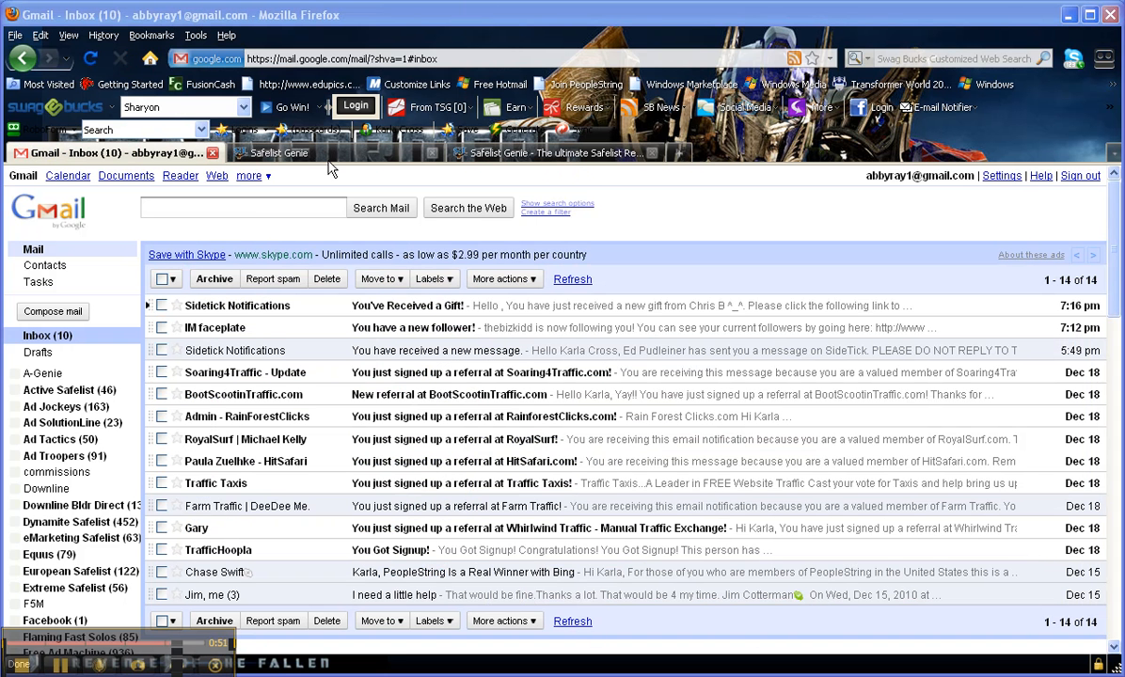
mouse_move(449, 243)
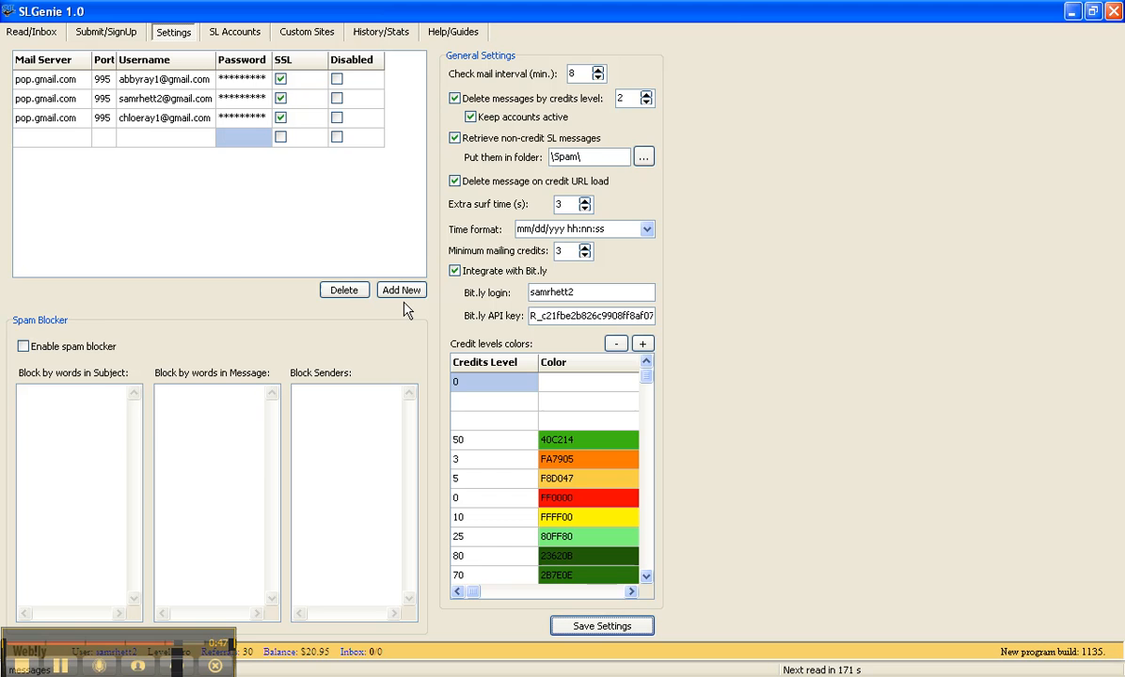
Step: Run Check Mail from SLGenie's Read/Inbox view to pull safelist messages from the Gmail account
click(32, 30)
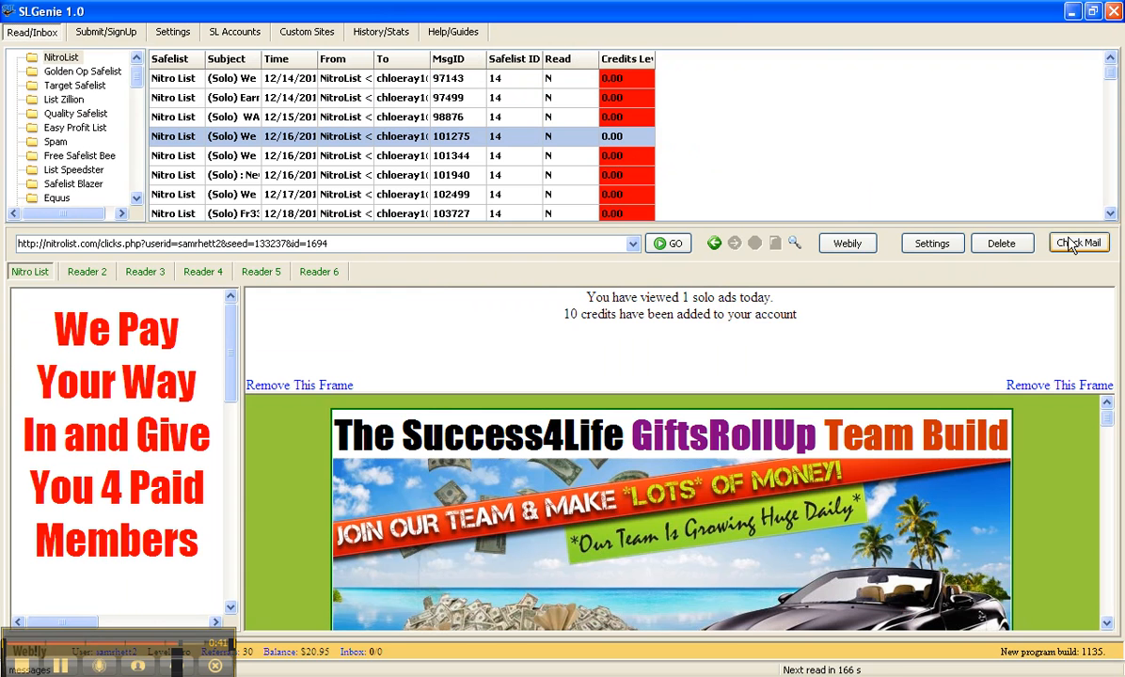
click(1078, 243)
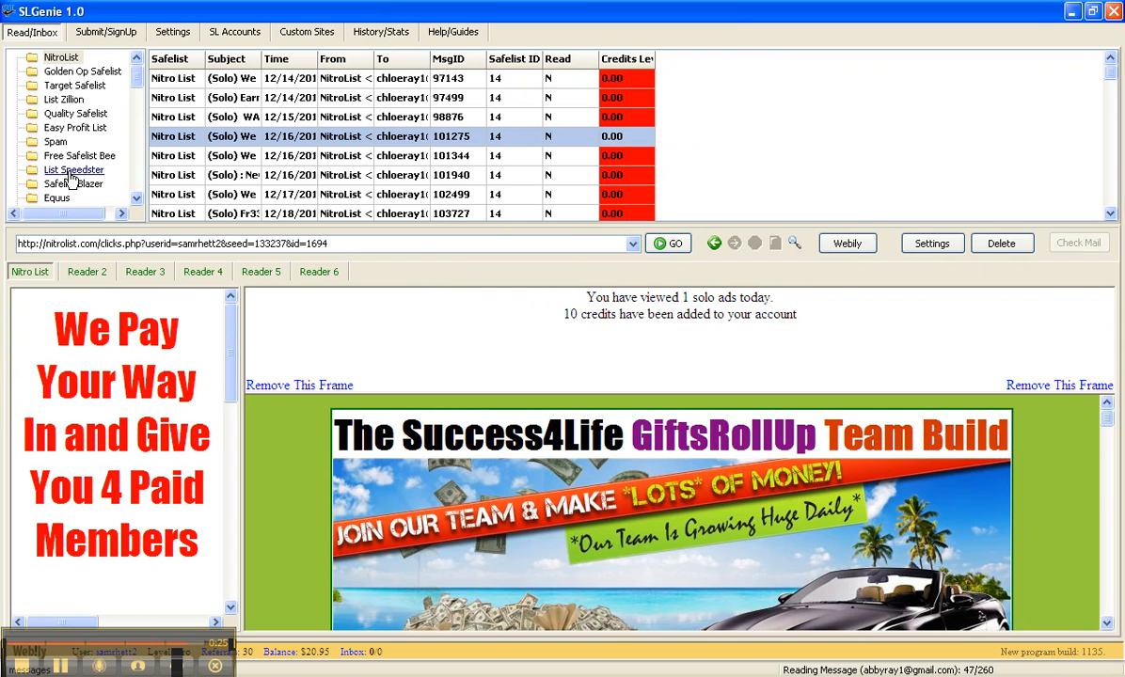
Step: View the List Speedster folder's new safelist messages with Reader 2 active
click(73, 169)
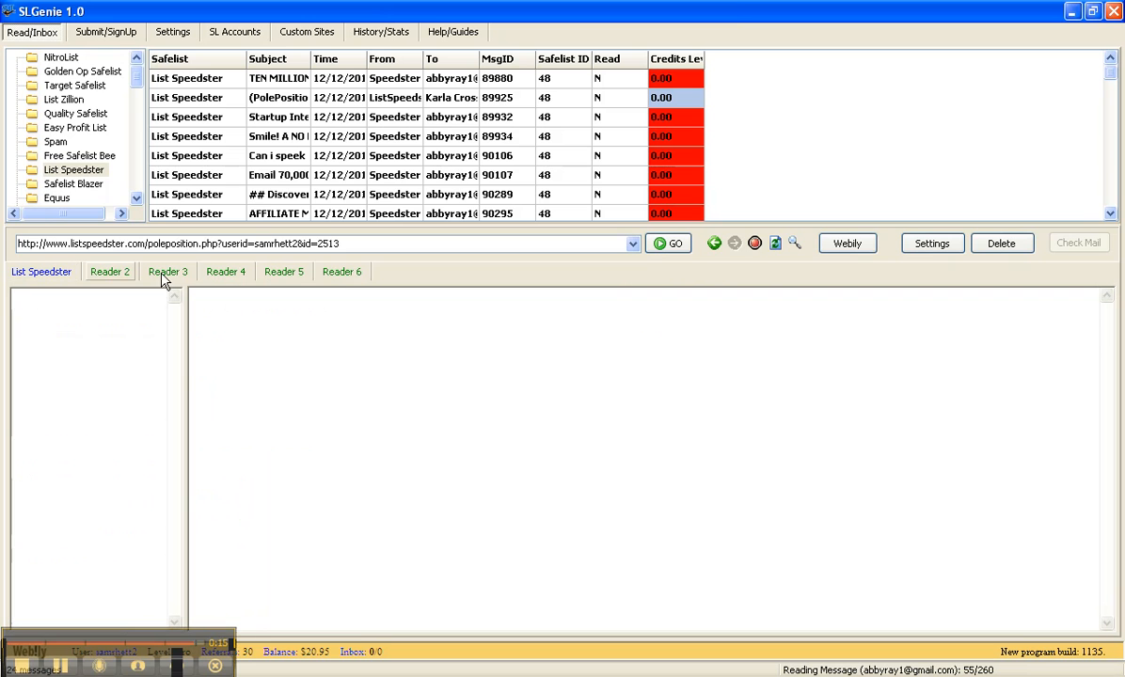
click(109, 271)
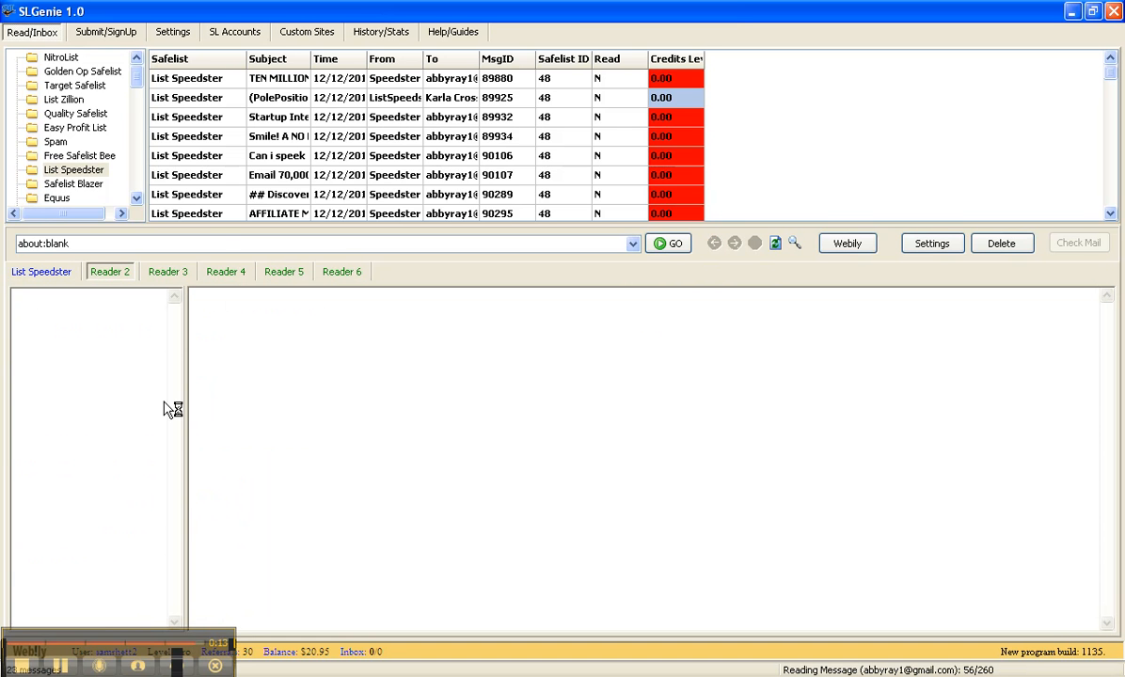